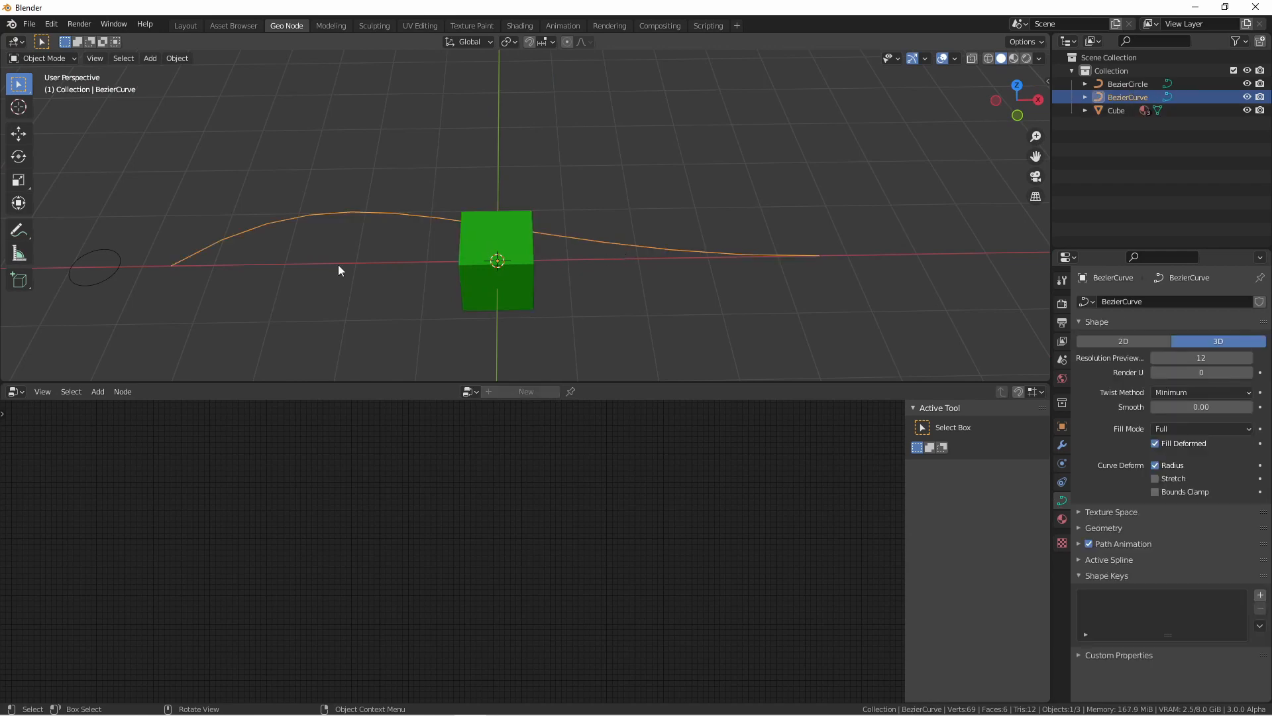
Select the green Cube in the Outliner to make it the active object.
left_click(96, 266)
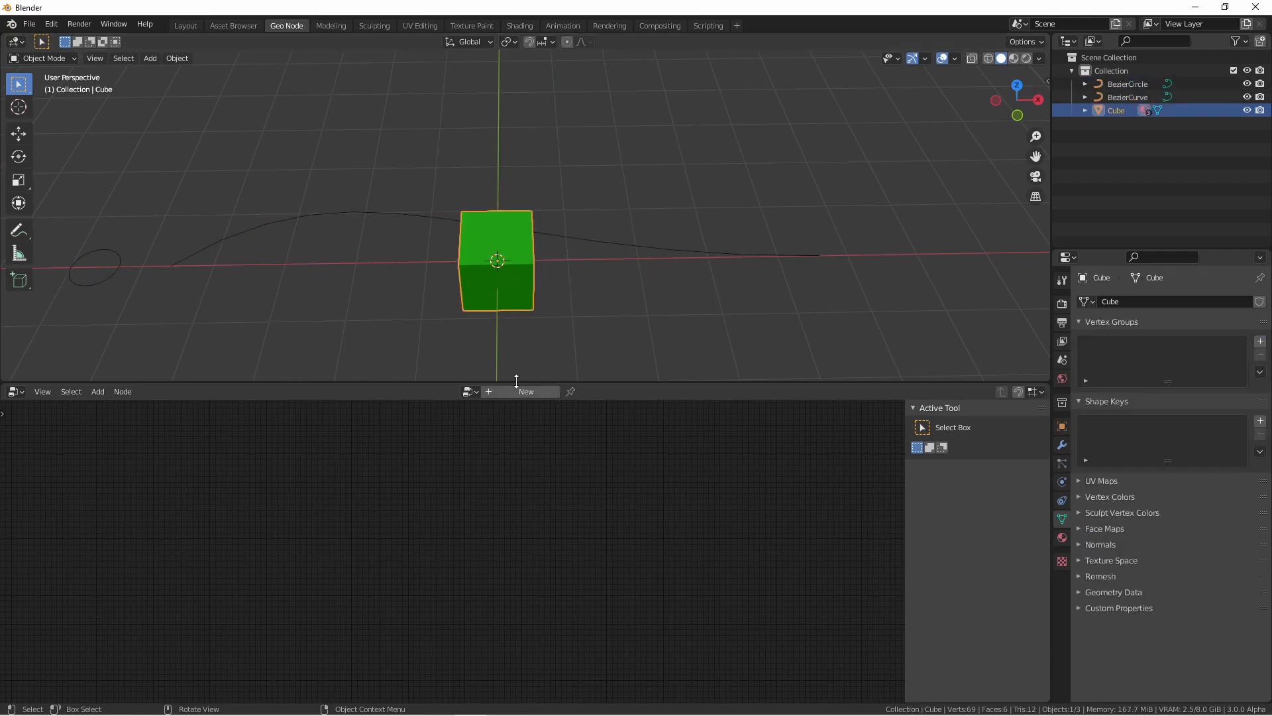
Create a new node tree feeding the BezierCurve's Object Info geometry through Curve to Mesh to the output.
left_click(524, 391)
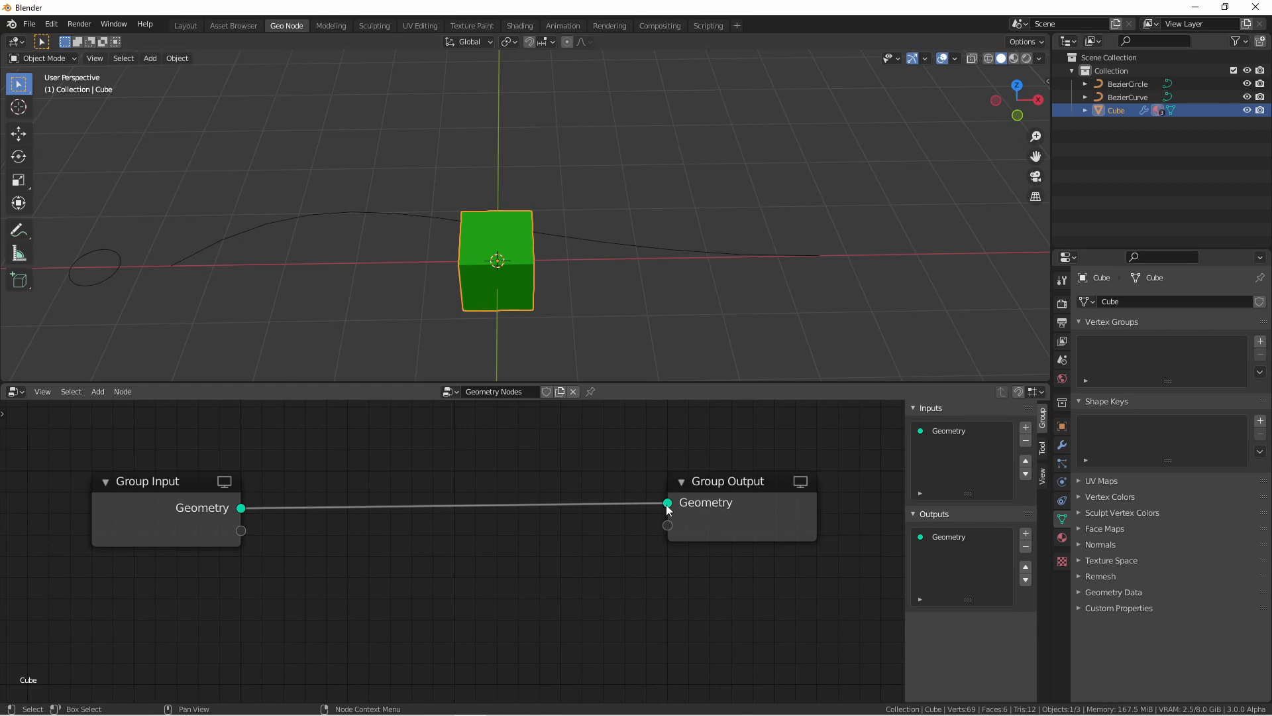
mouse_move(475, 453)
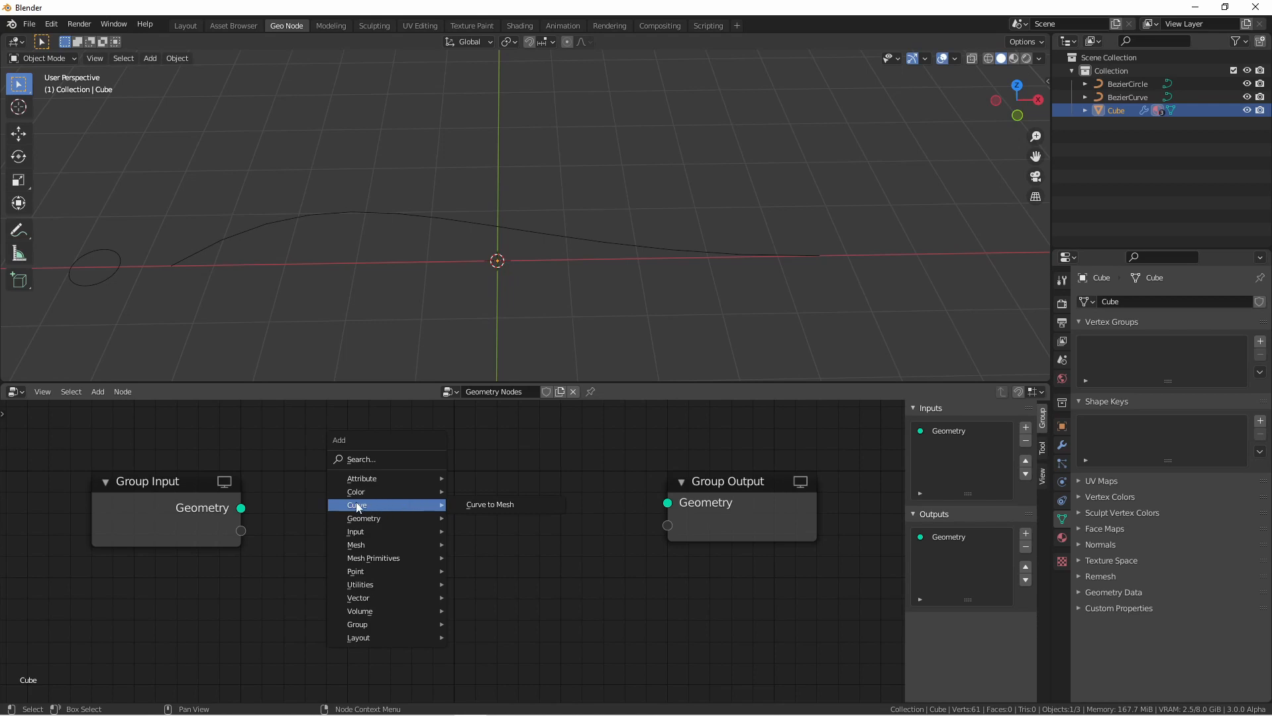
mouse_move(367, 503)
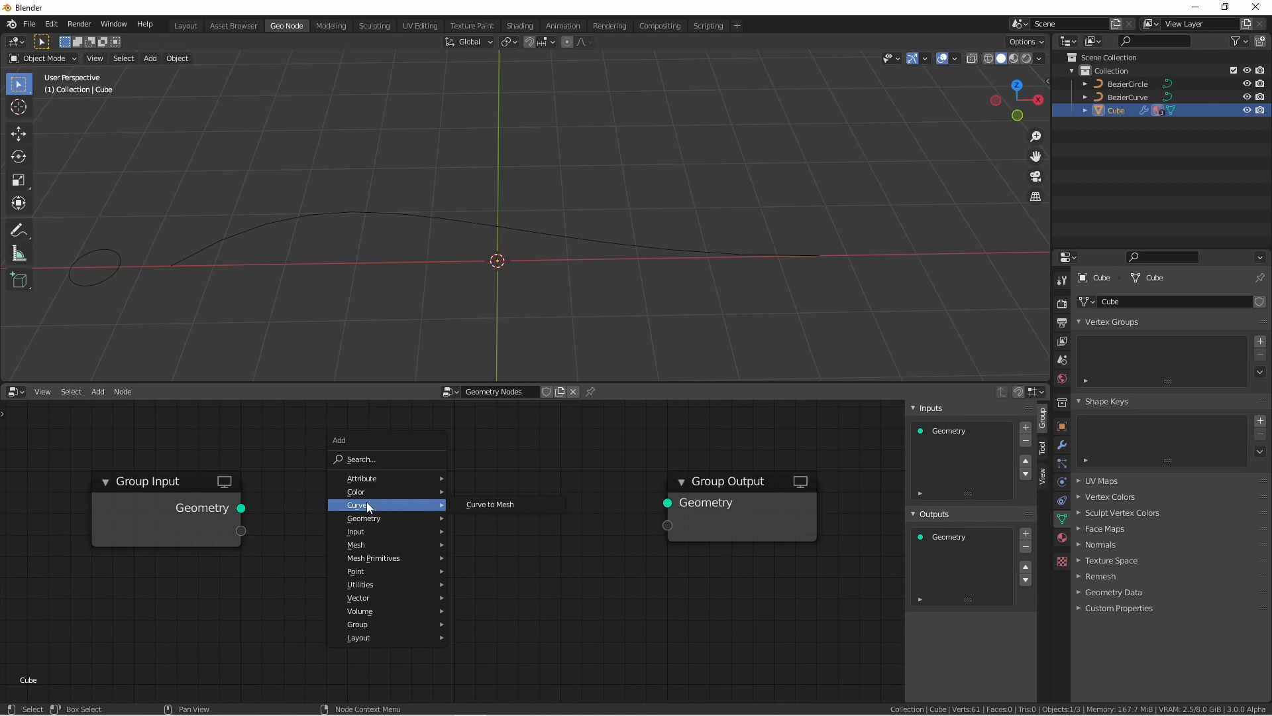
left_click(490, 503)
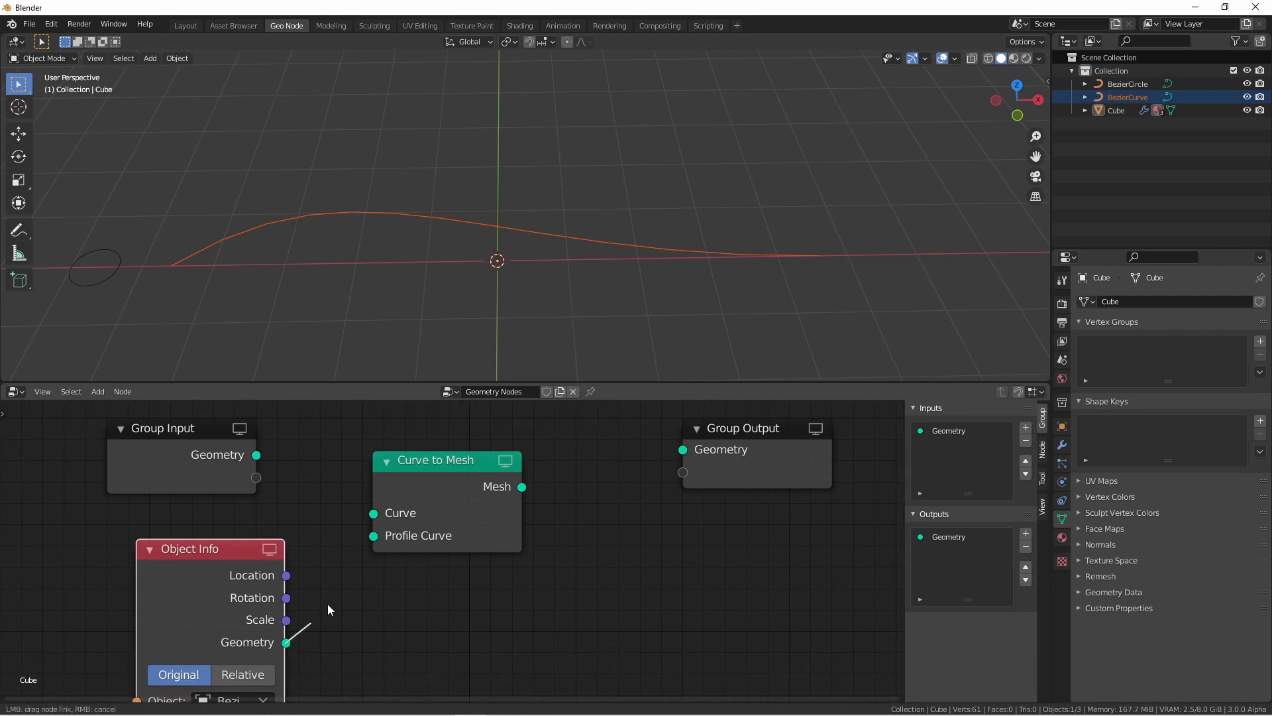
left_click_drag(287, 642, 373, 511)
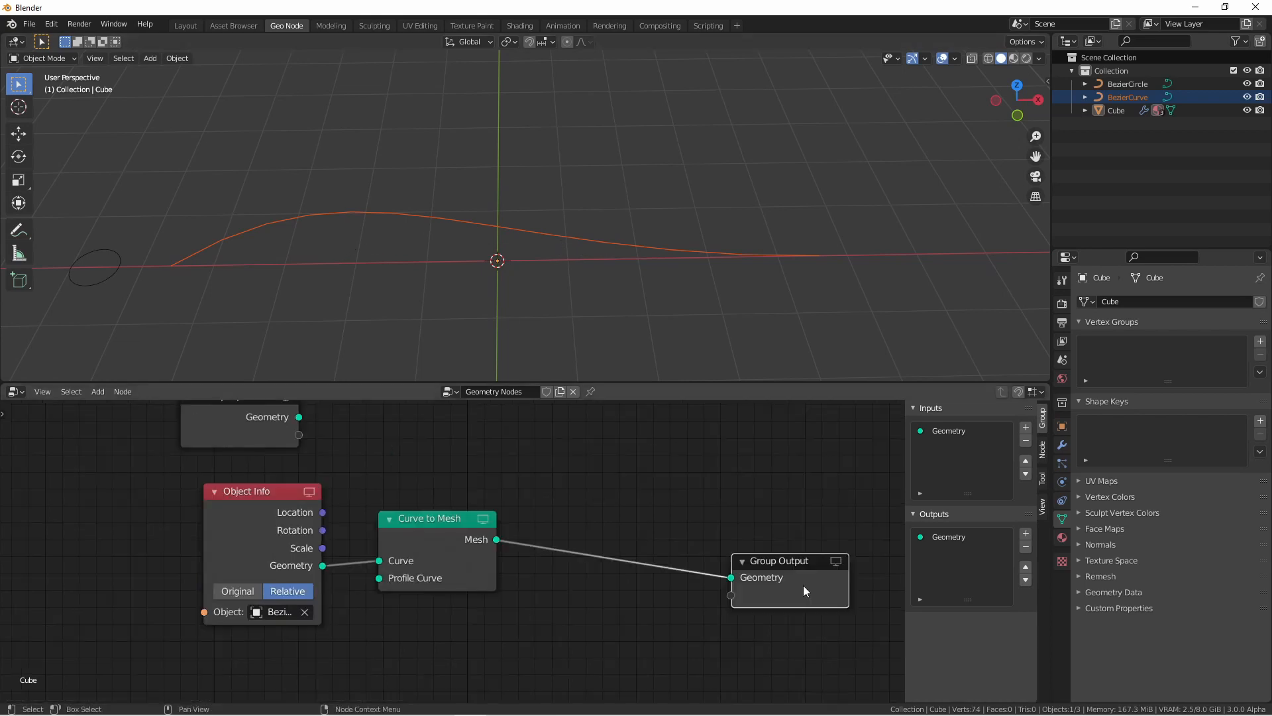
mouse_move(619, 431)
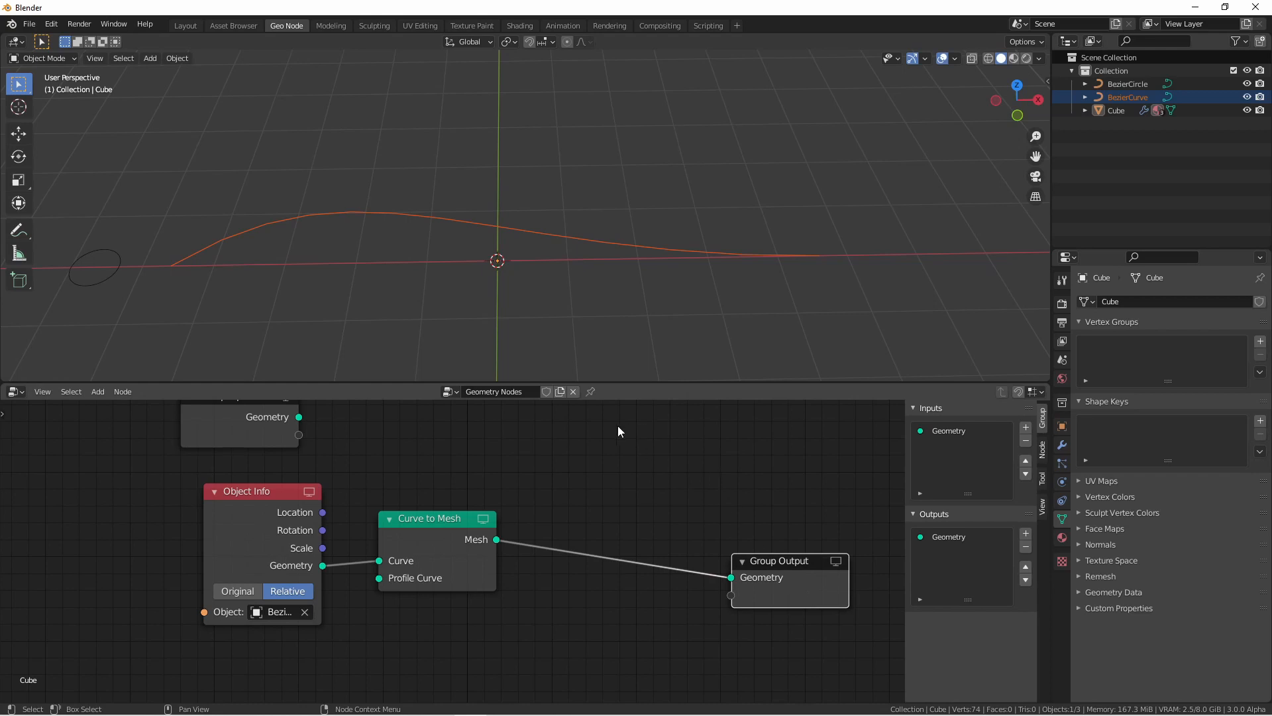
Insert a Point Instance node before the output and add a new cube to the scene.
left_click(96, 391)
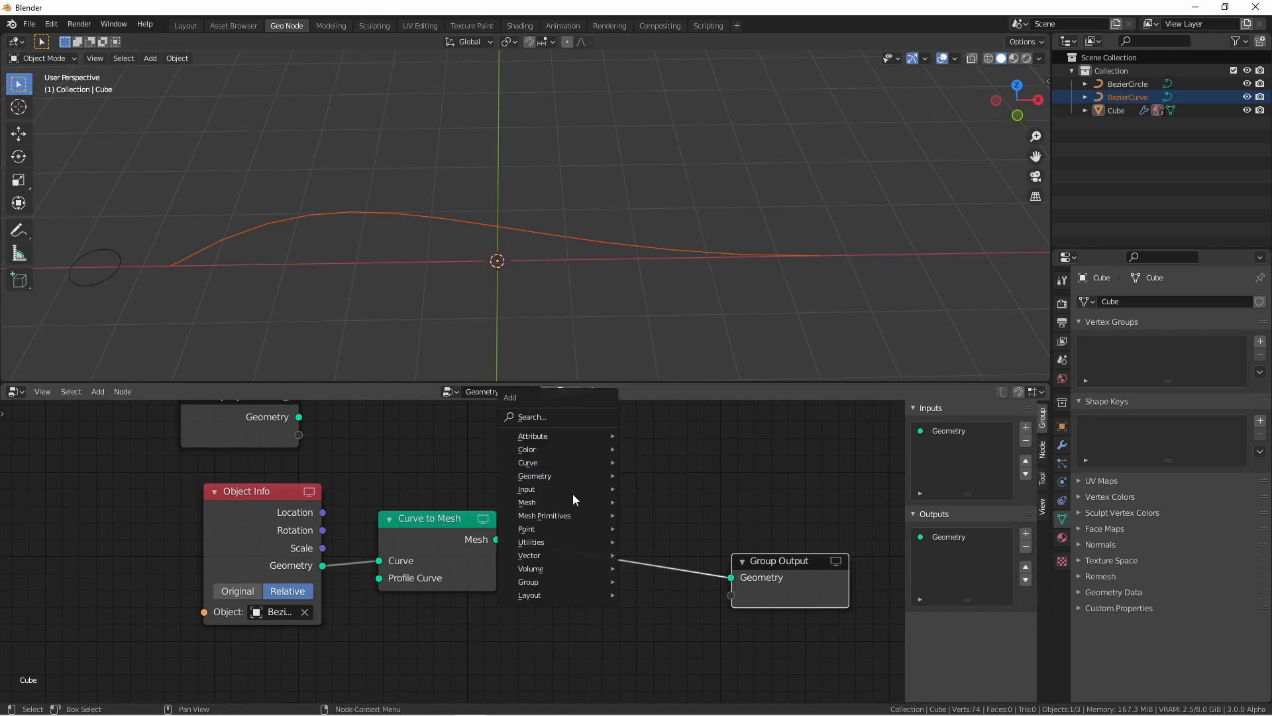
left_click(526, 529)
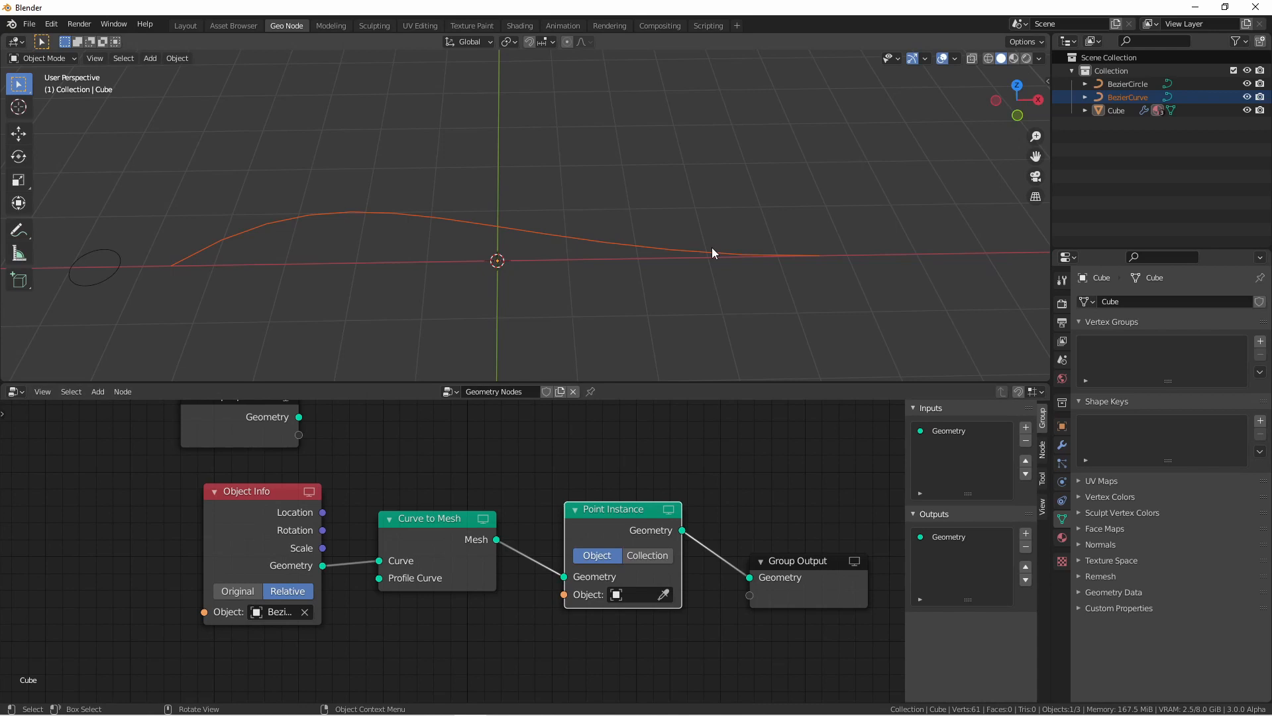
mouse_move(710, 296)
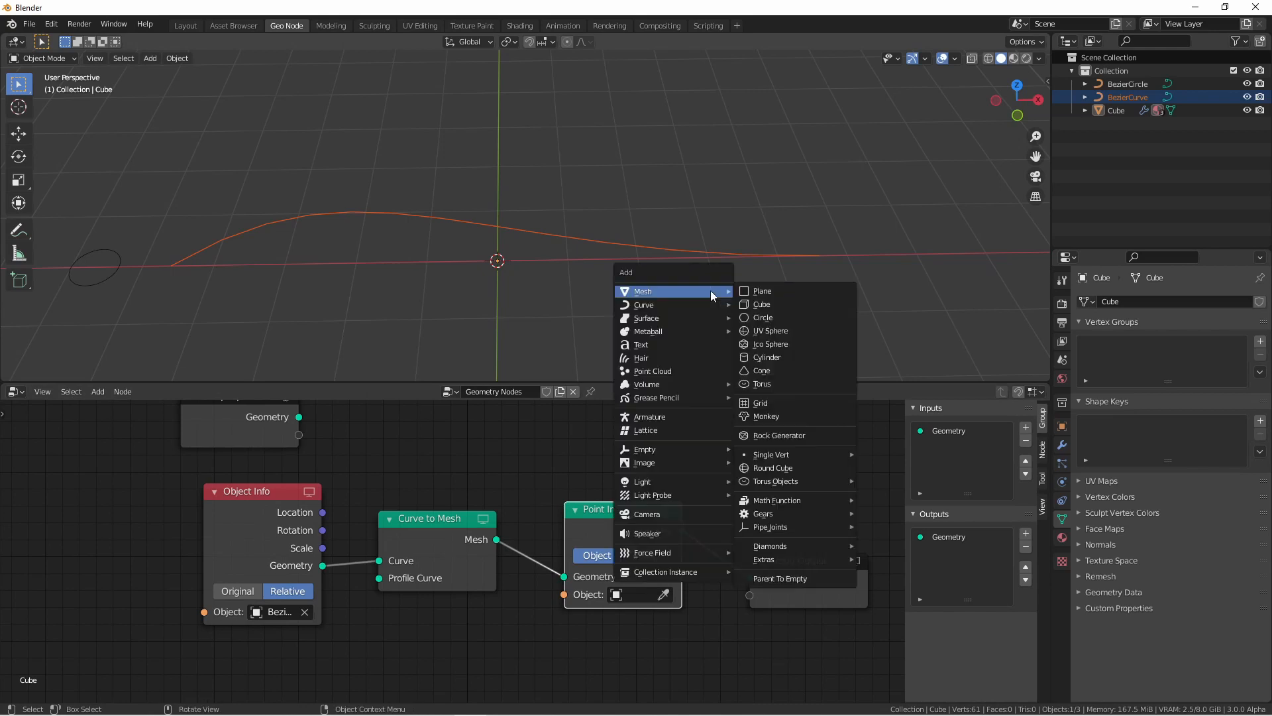
left_click(761, 303)
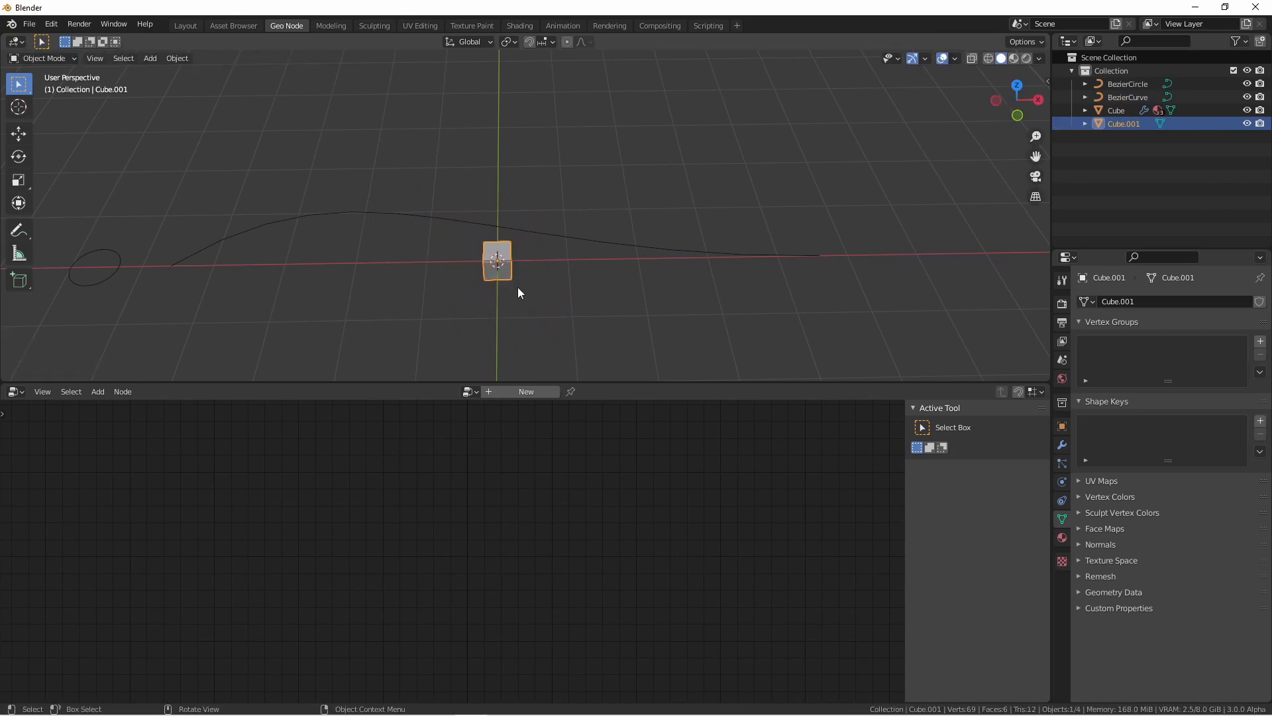
Move the new cube above the curve and set it as the Point Instance object.
left_click_drag(497, 259, 497, 95)
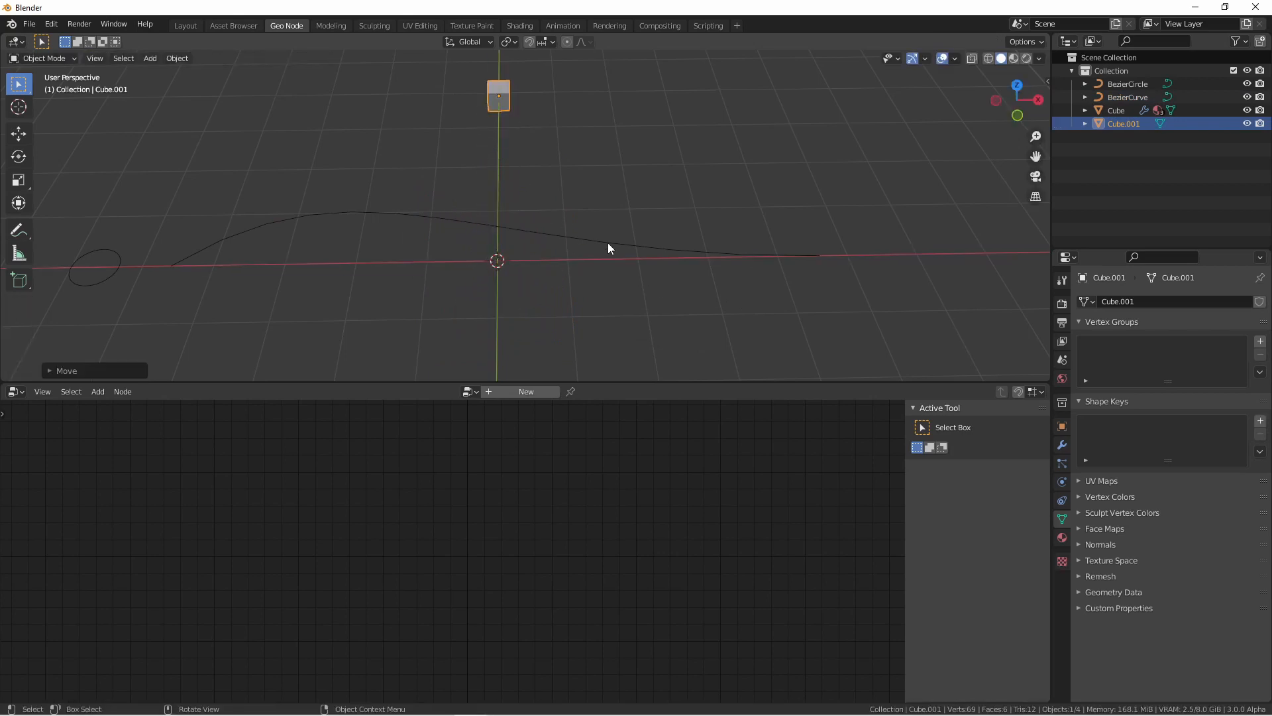
left_click(1116, 110)
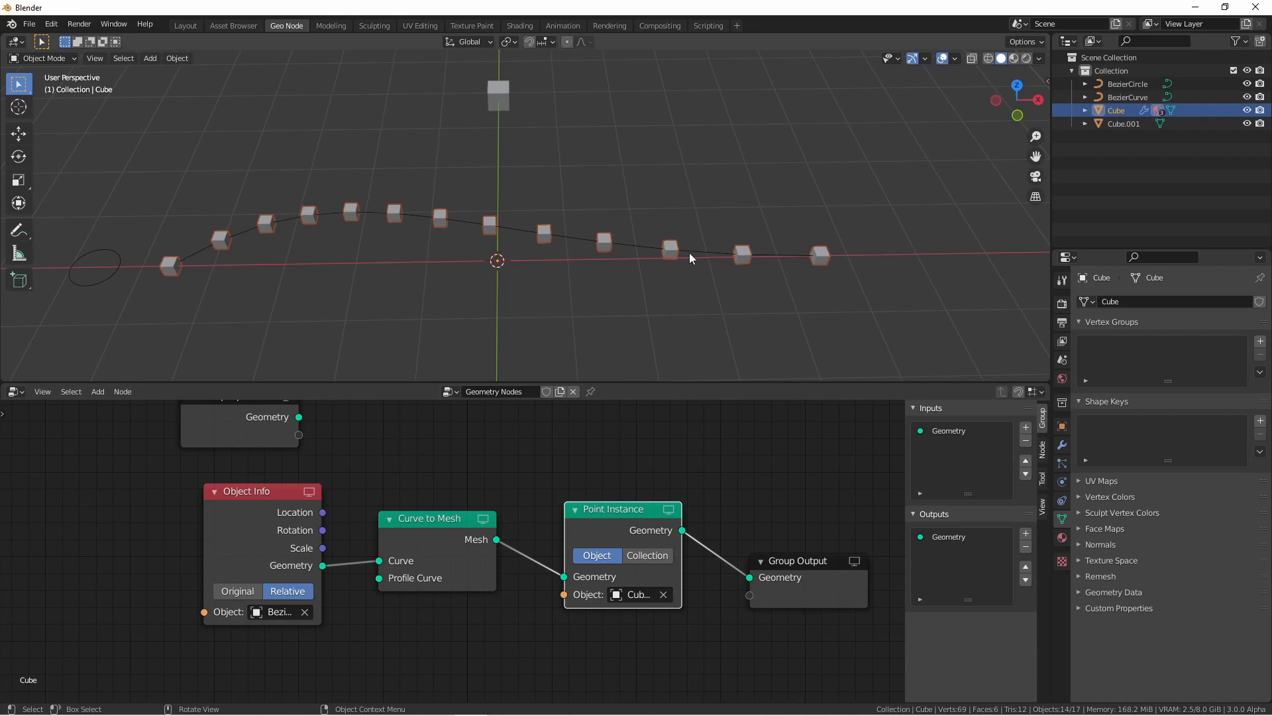
mouse_move(657, 262)
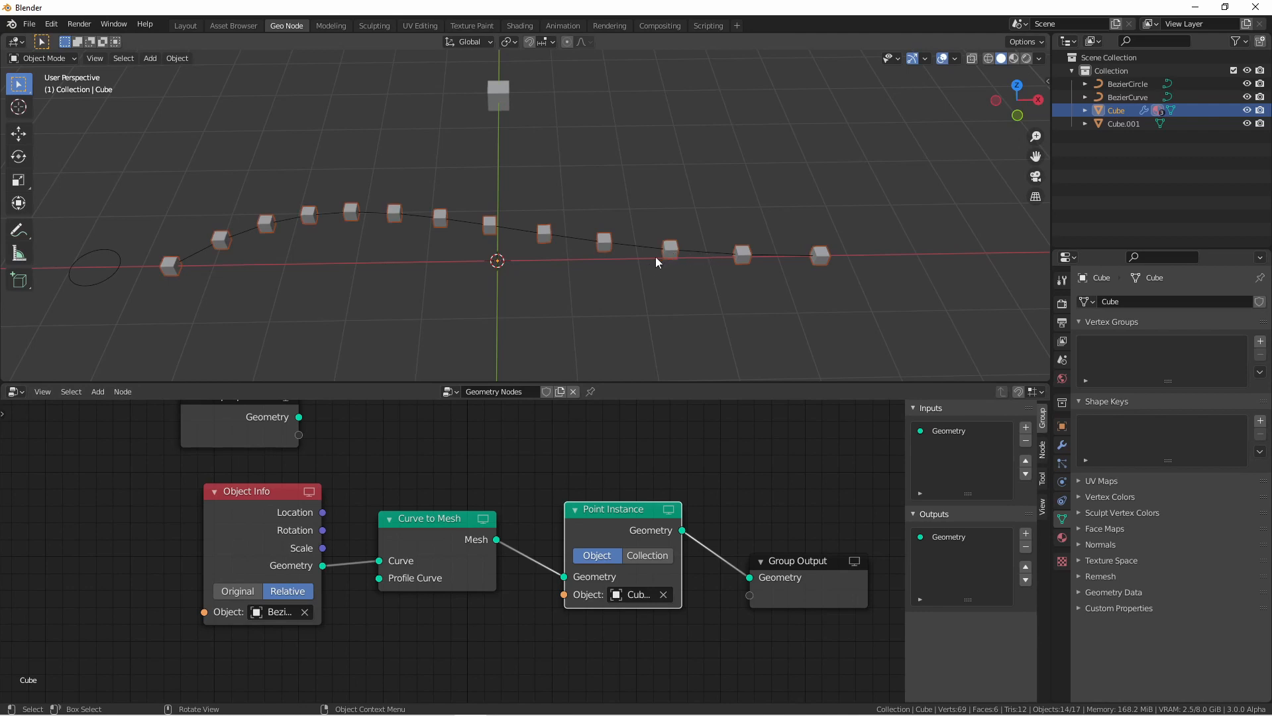
mouse_move(768, 252)
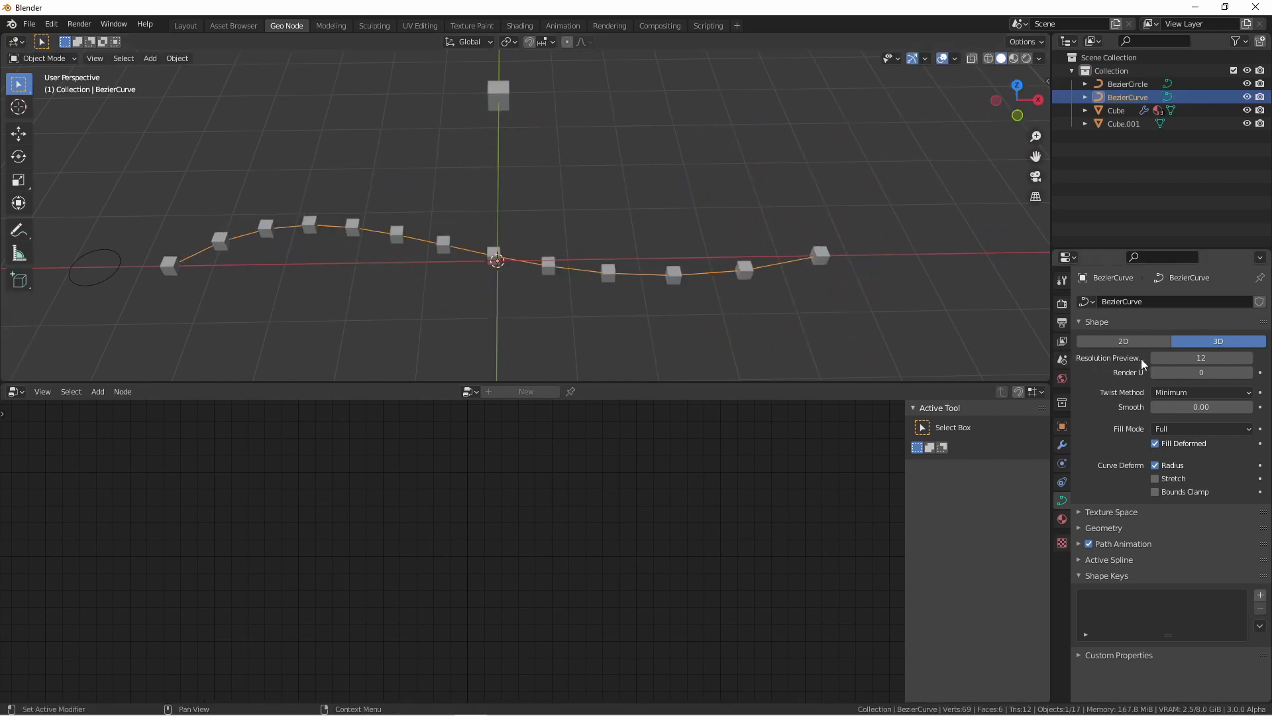
left_click_drag(1208, 356, 1169, 357)
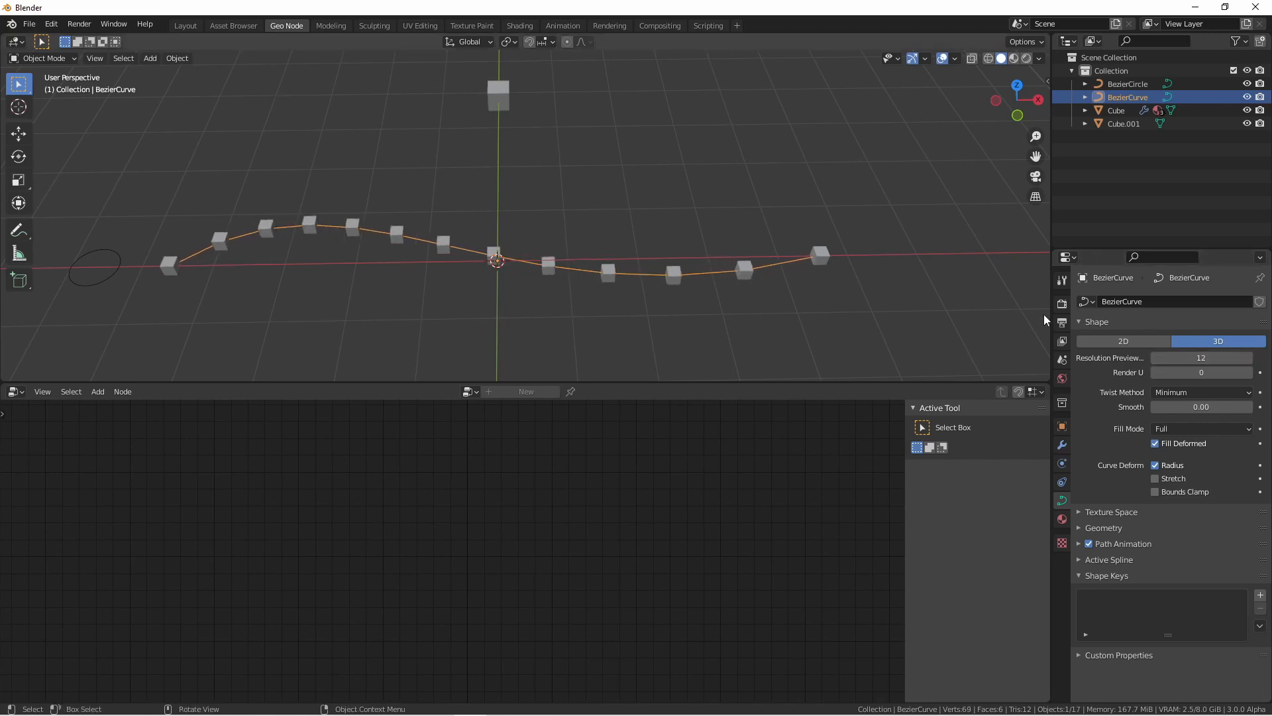
Connect a BezierCircle Object Info as the Profile Curve of Curve to Mesh and start scaling the ring cube.
left_click(1115, 110)
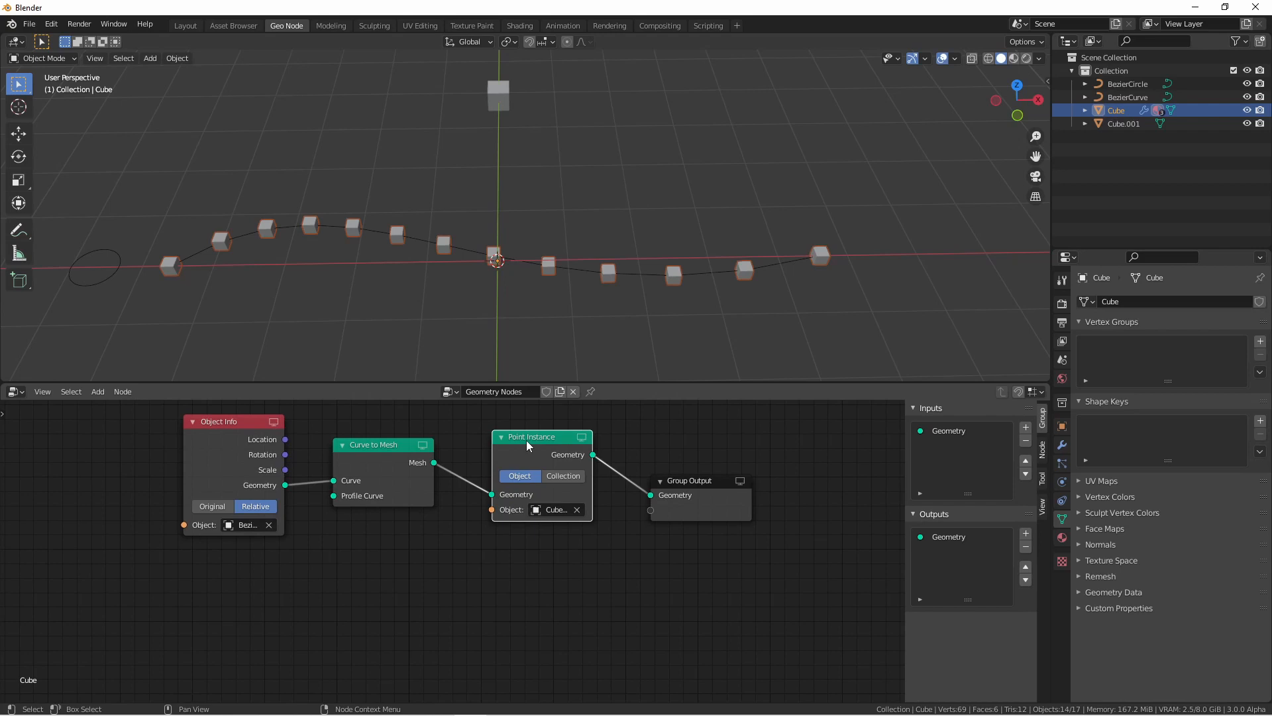
left_click_drag(528, 436, 787, 574)
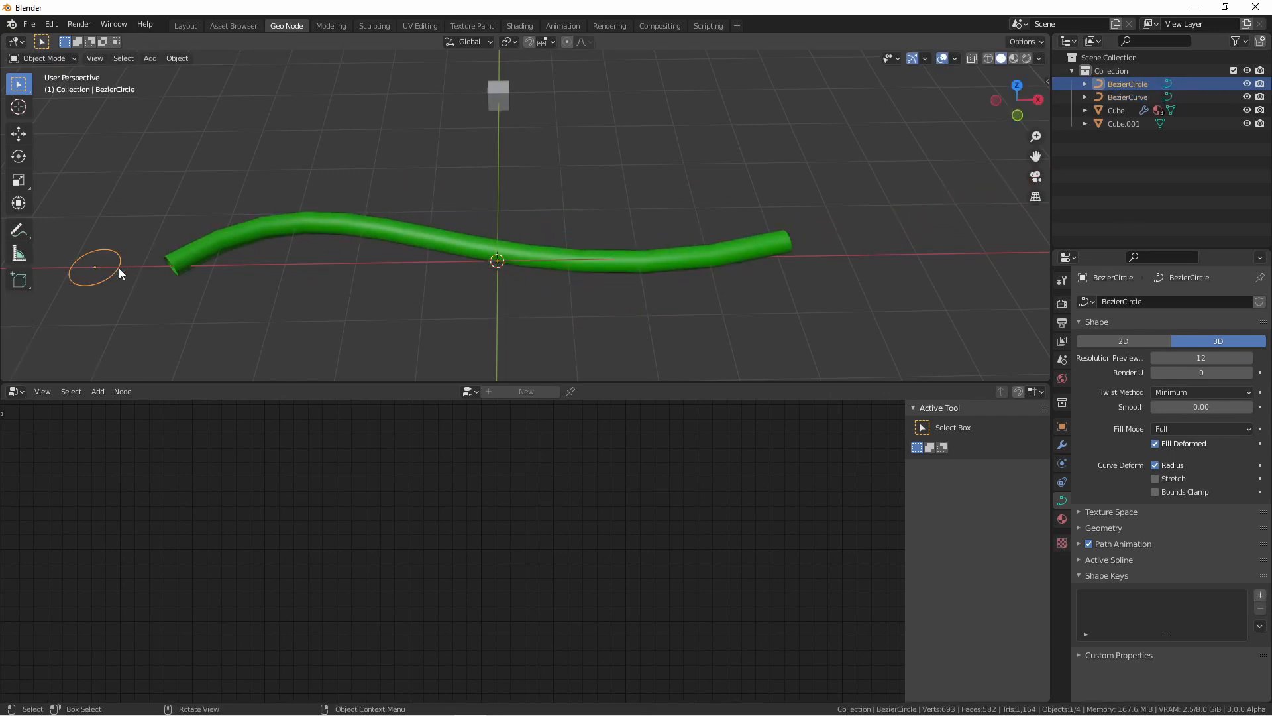
key("s")
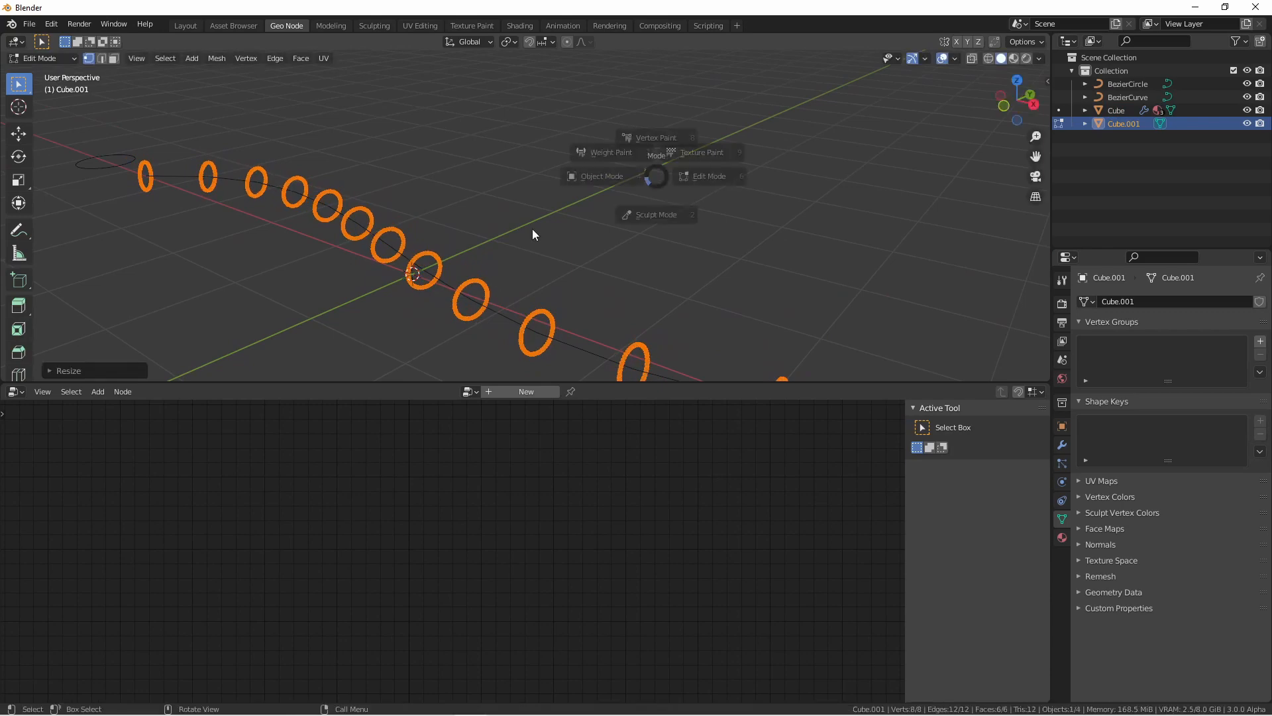
Return Cube.001 to Object Mode and set BezierCircle's Resolution Preview U to 1.
left_click(602, 176)
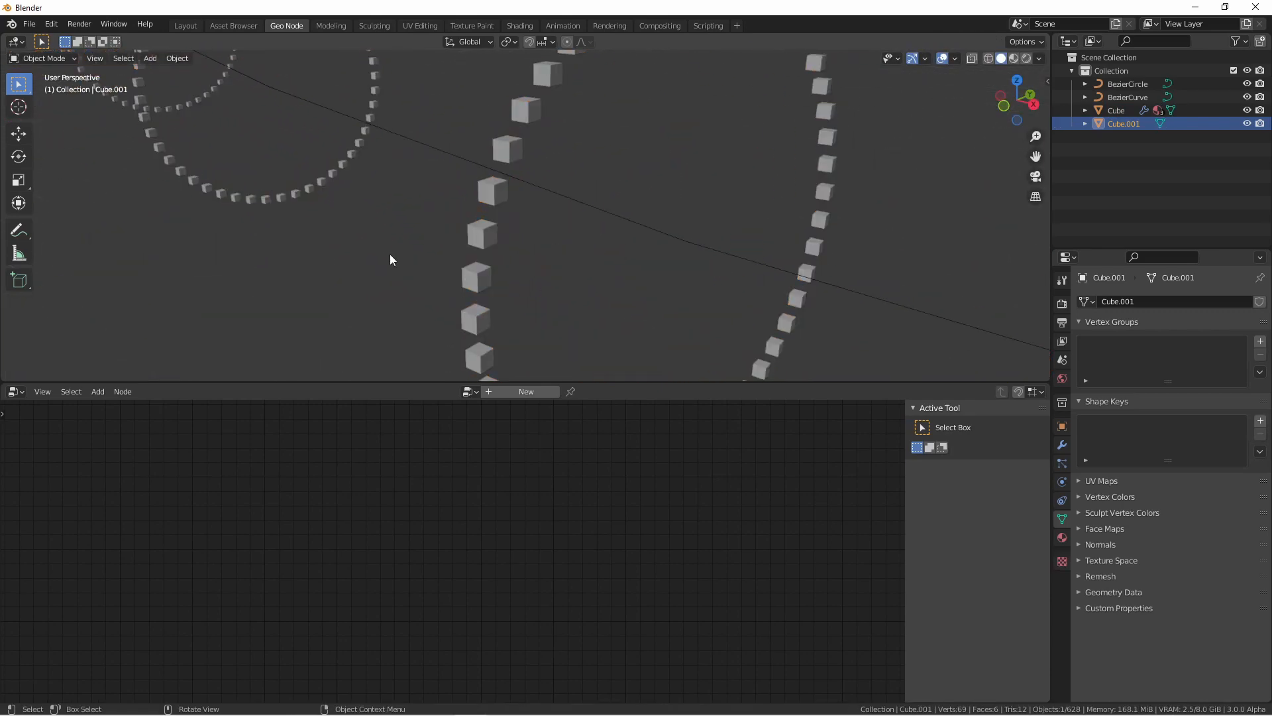
left_click(1116, 110)
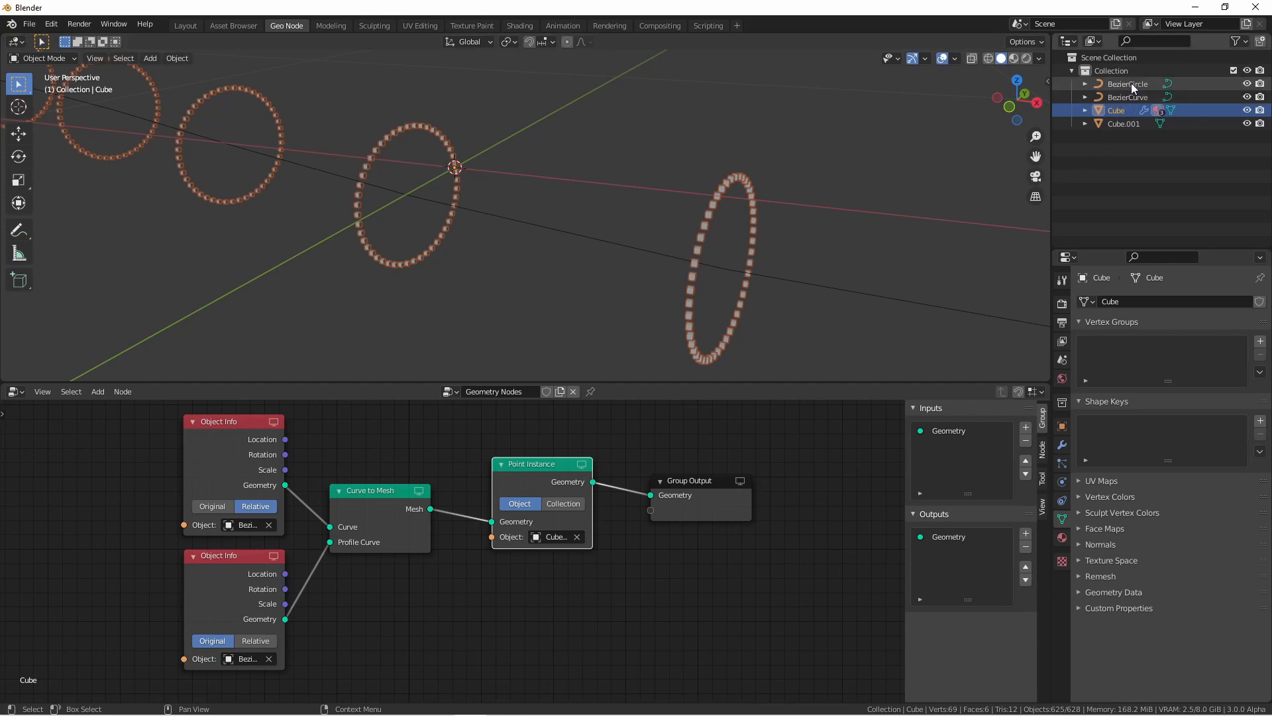
left_click(1127, 84)
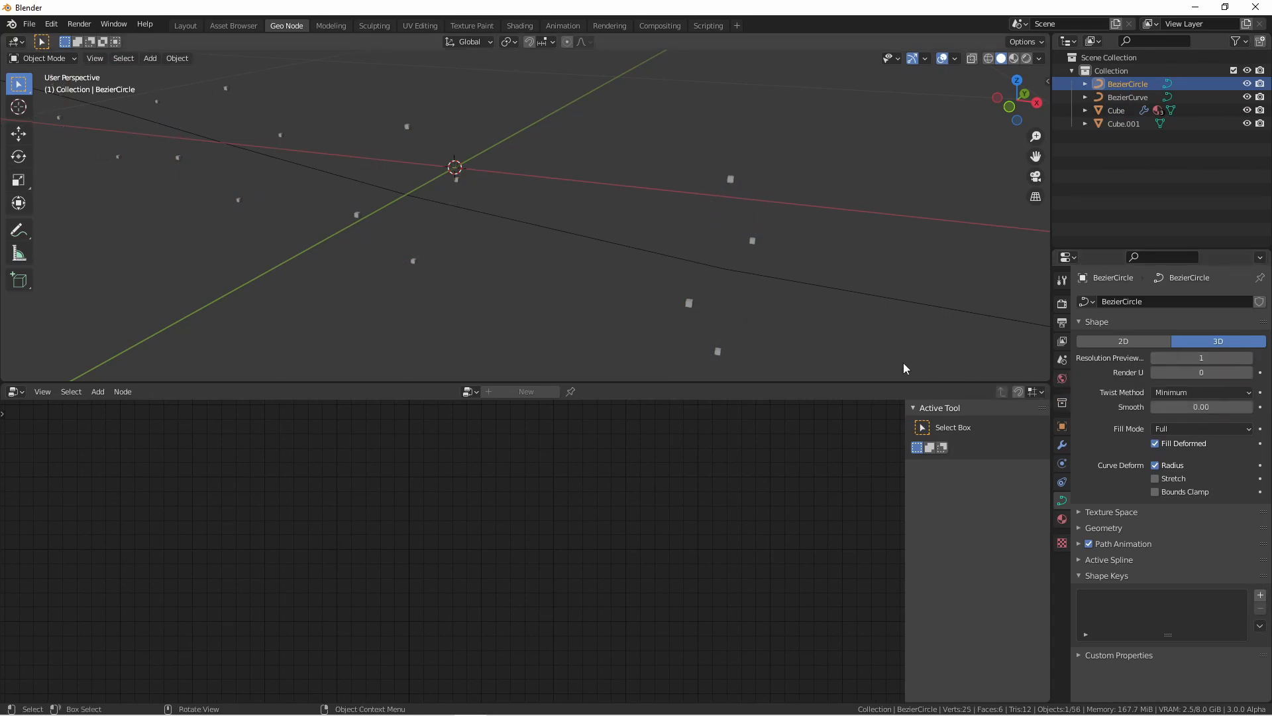
mouse_move(745, 186)
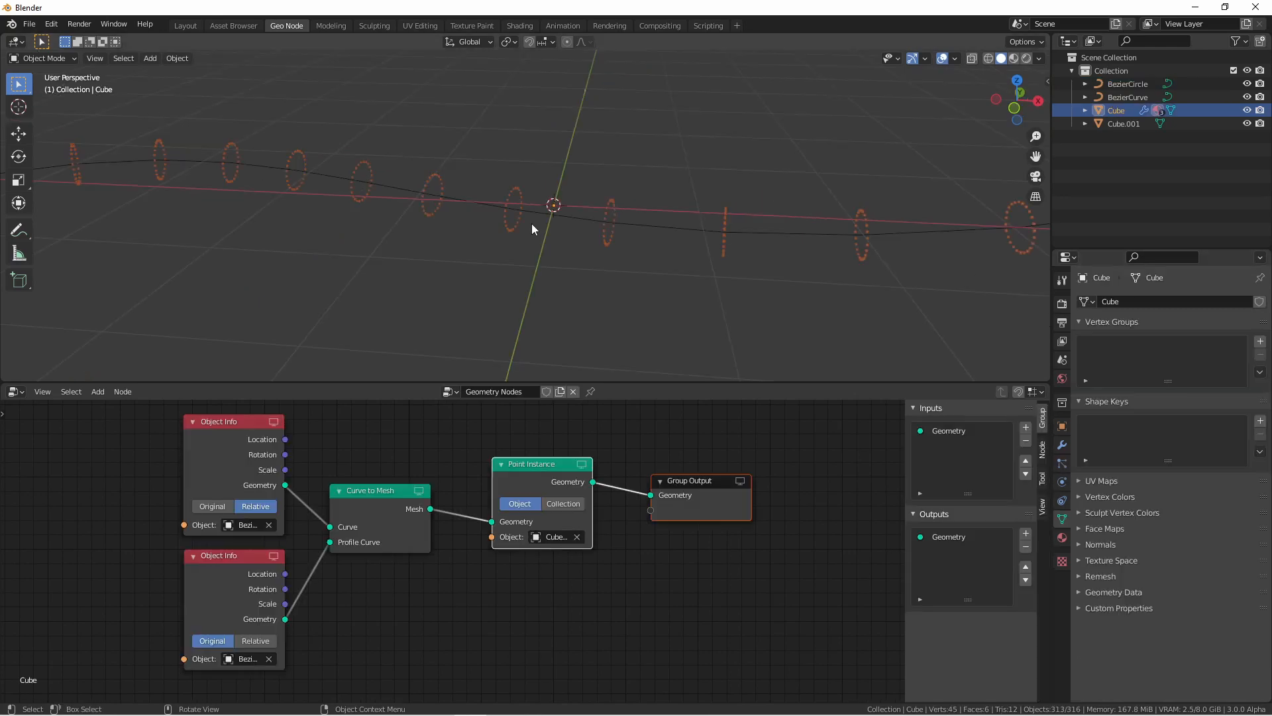
mouse_move(988, 206)
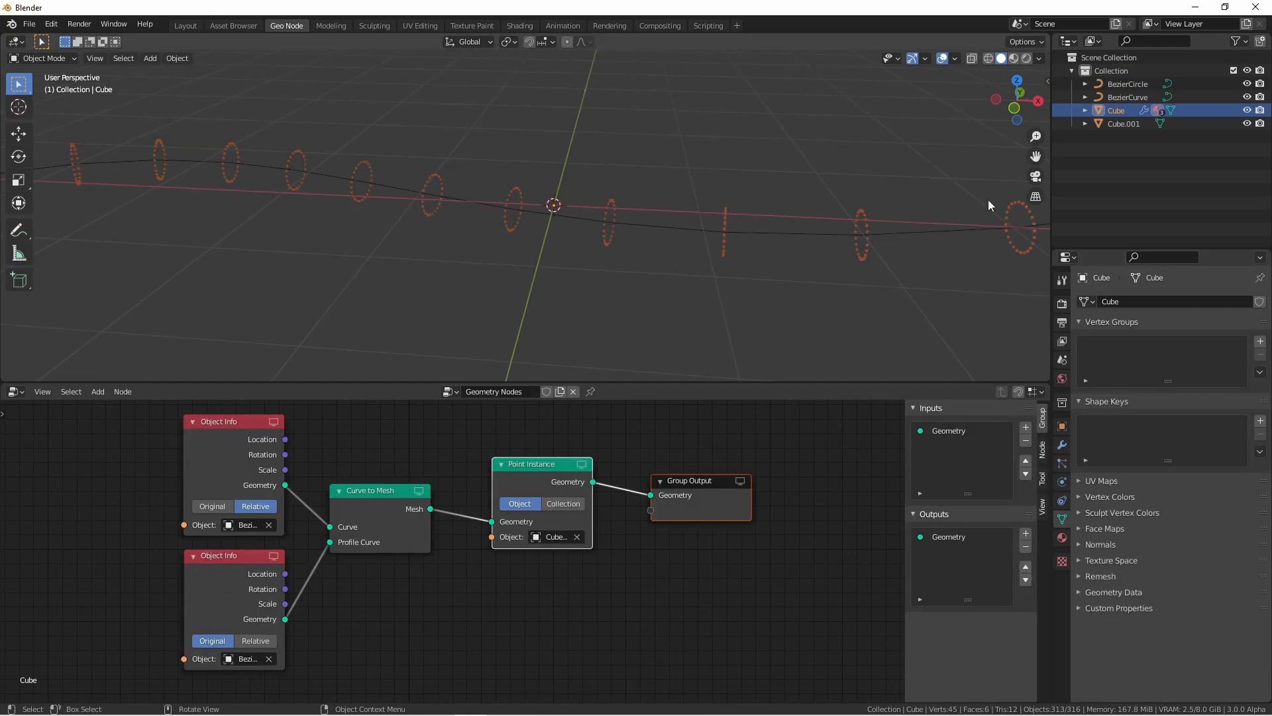
Resize Cube.001 and insert a Point Distribute node (Random, density 1) before Point Instance.
left_click_drag(539, 464, 753, 468)
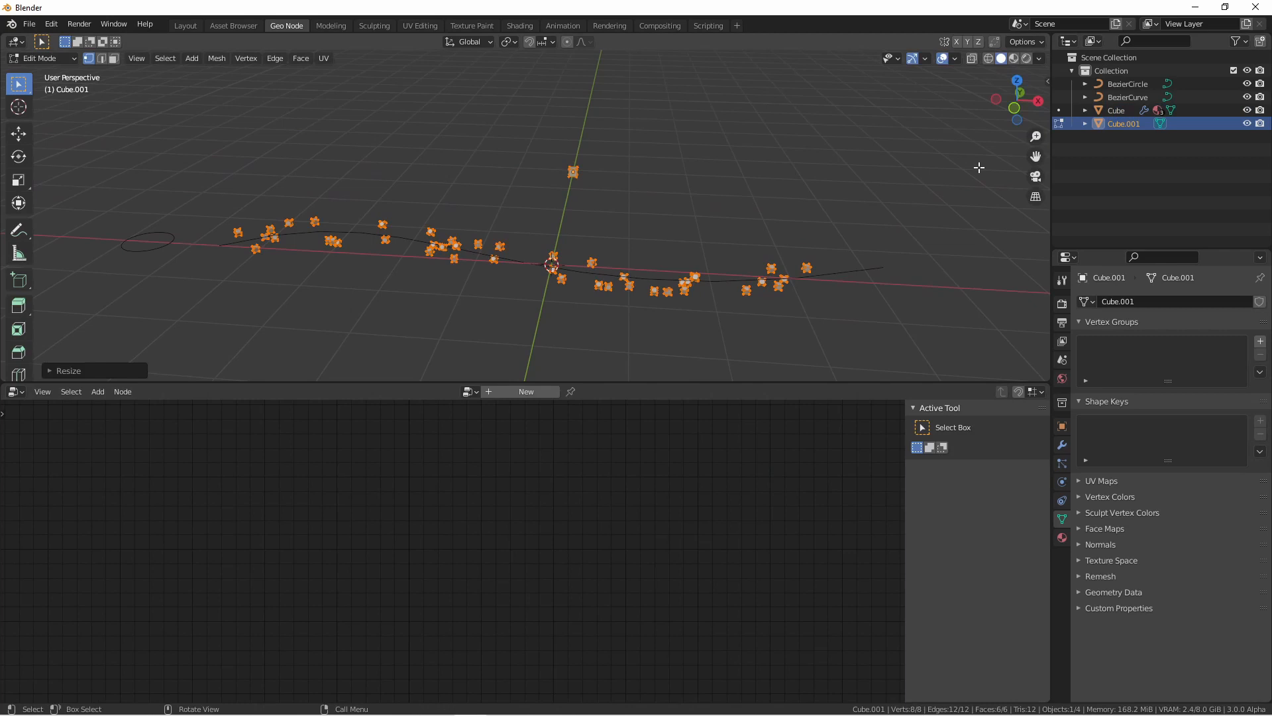
key("Tab")
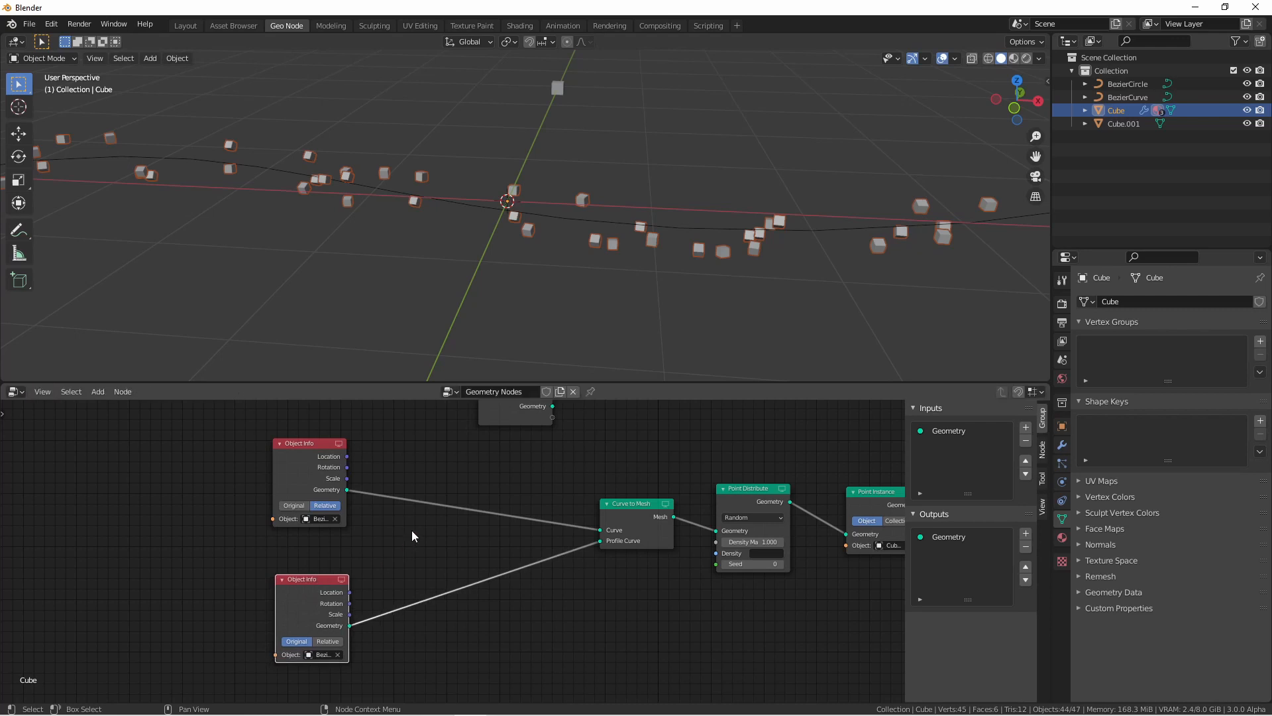
mouse_move(451, 497)
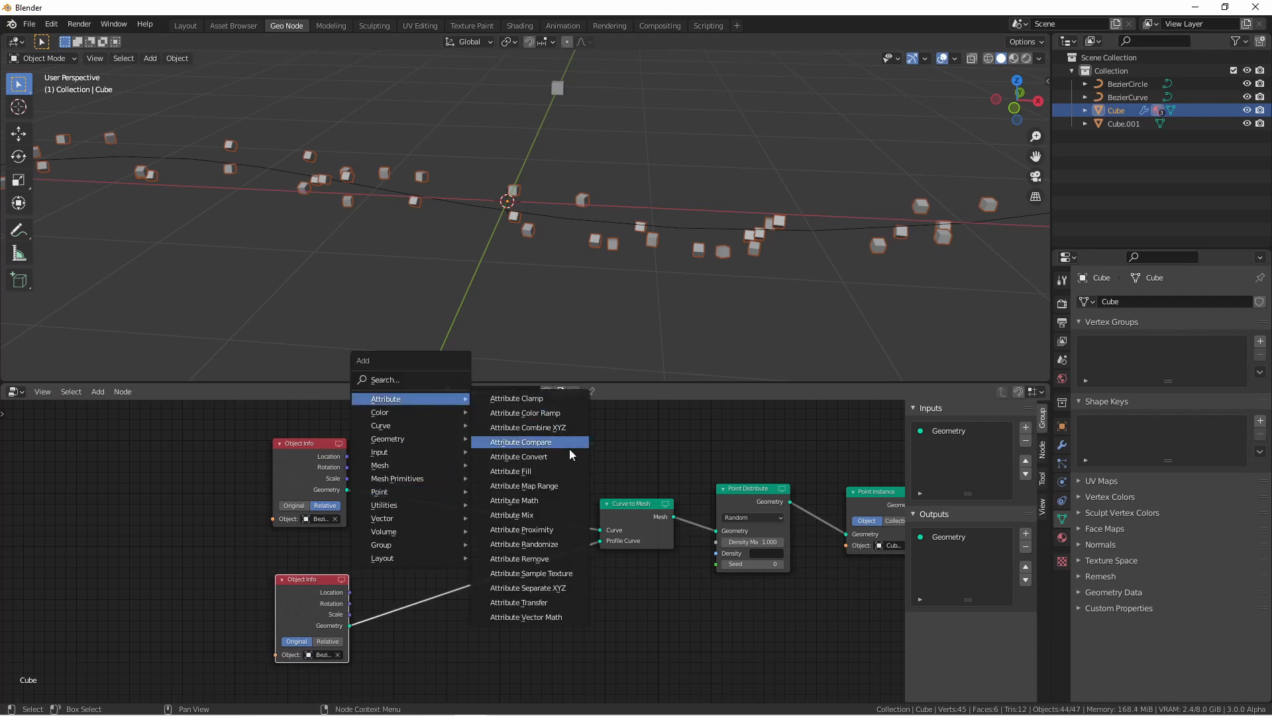
Add an Integer Attribute Fill for the path curve's resolution and raise its value to about 13.
left_click(511, 472)
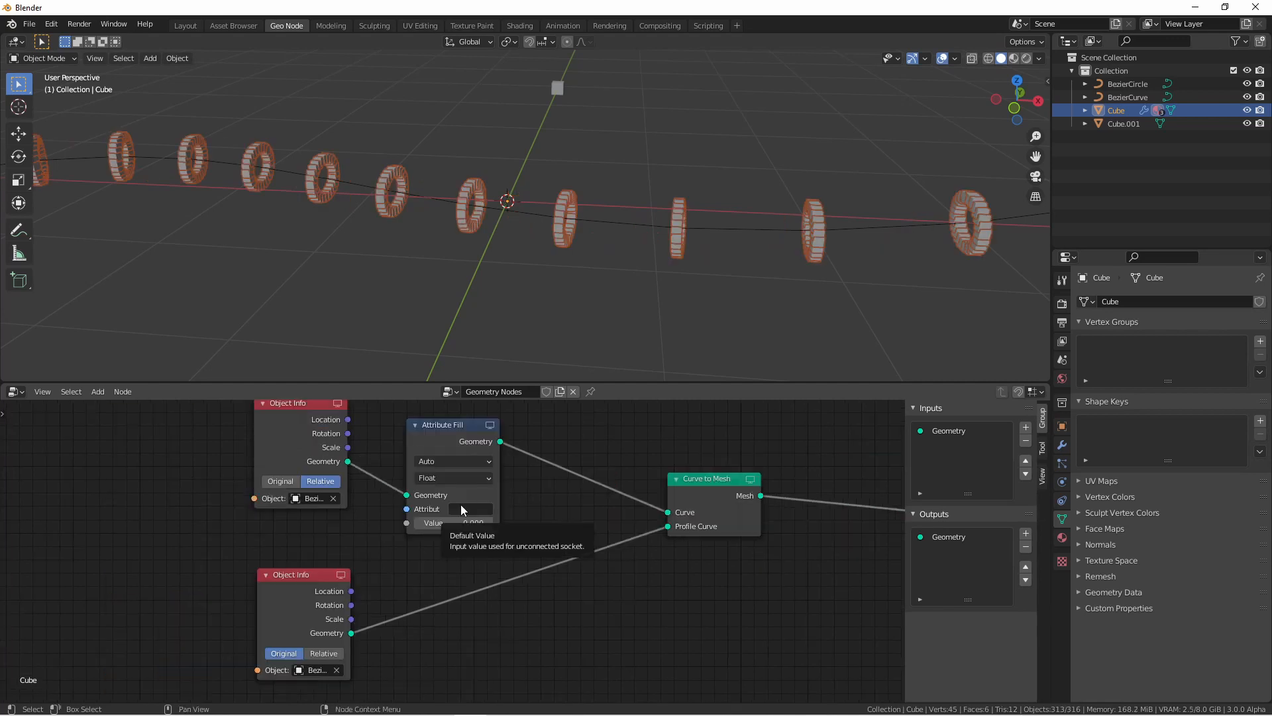
left_click(470, 509)
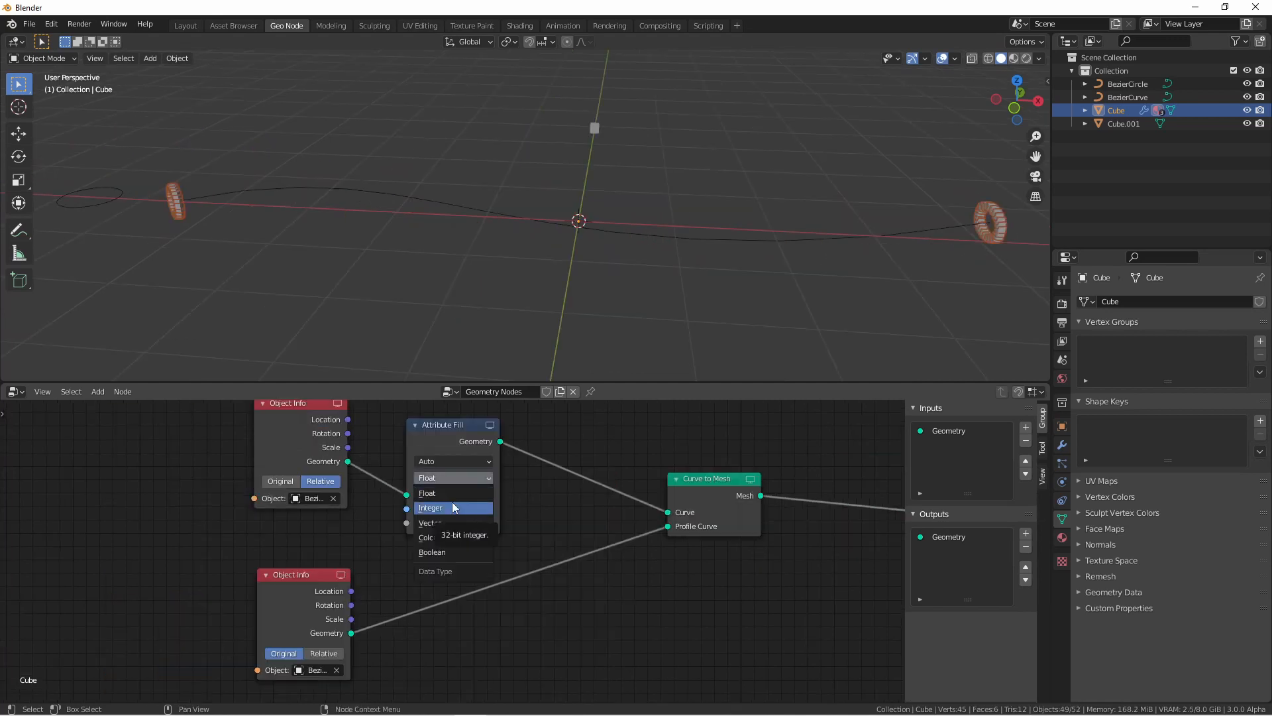
left_click(431, 507)
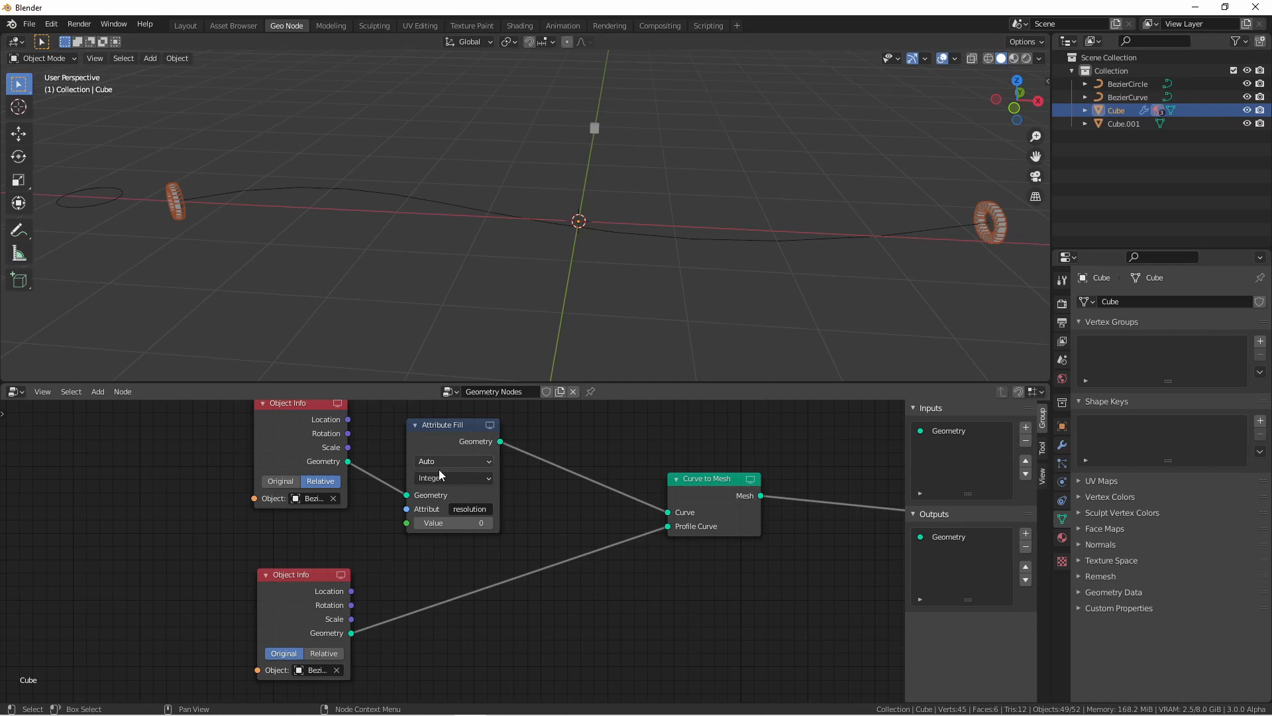
left_click(488, 522)
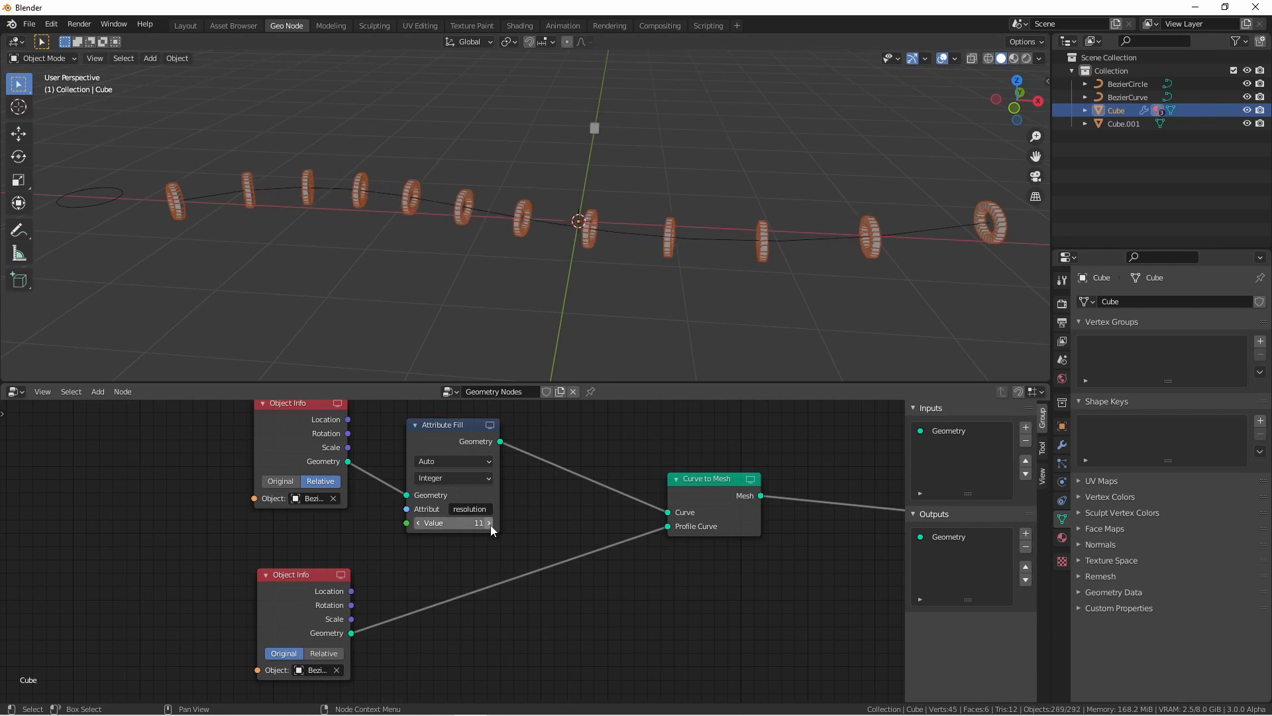
left_click(488, 522)
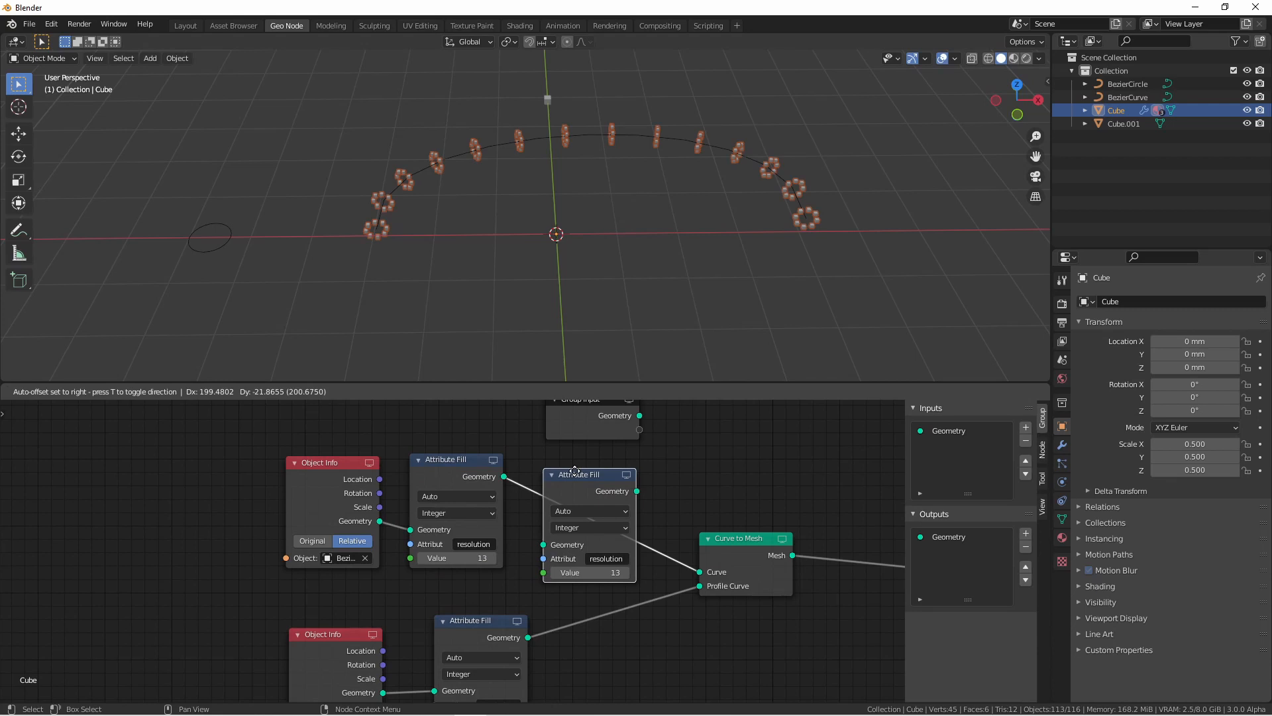
Insert Boolean cyclic Attribute Fills on the path and profile curves, ticking Value to close the profile.
left_click_drag(588, 475, 578, 466)
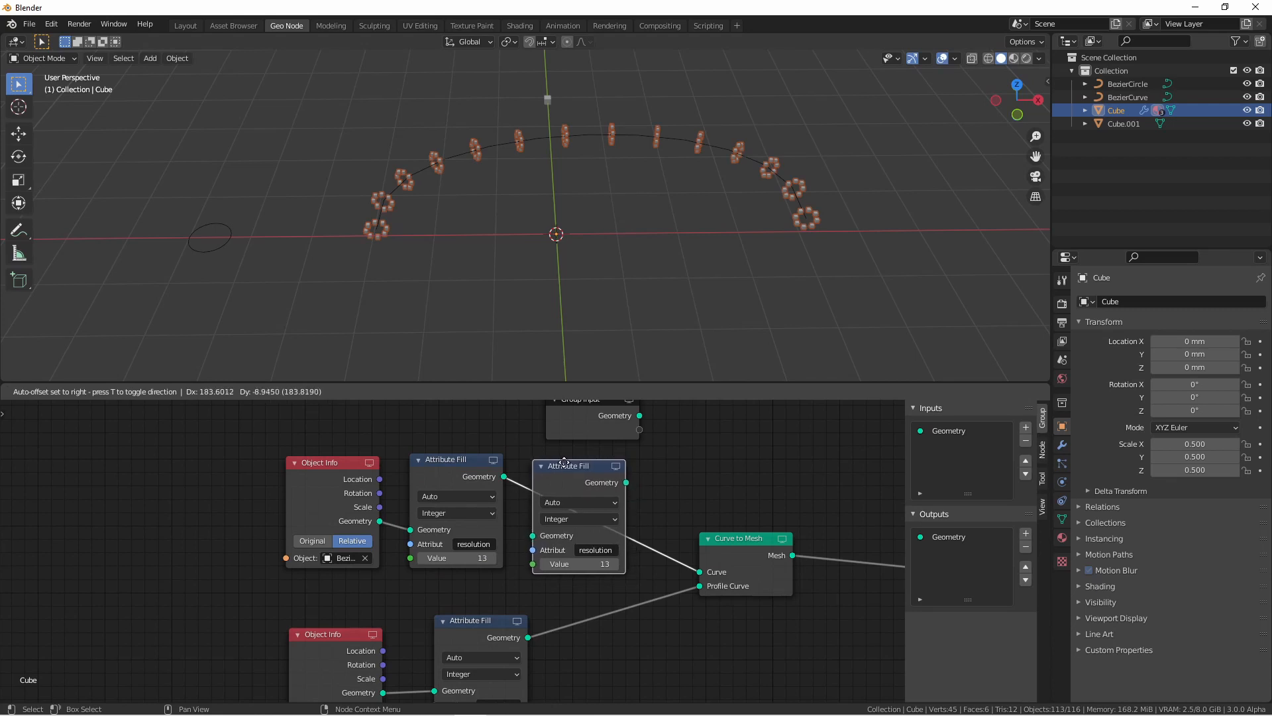
left_click(601, 518)
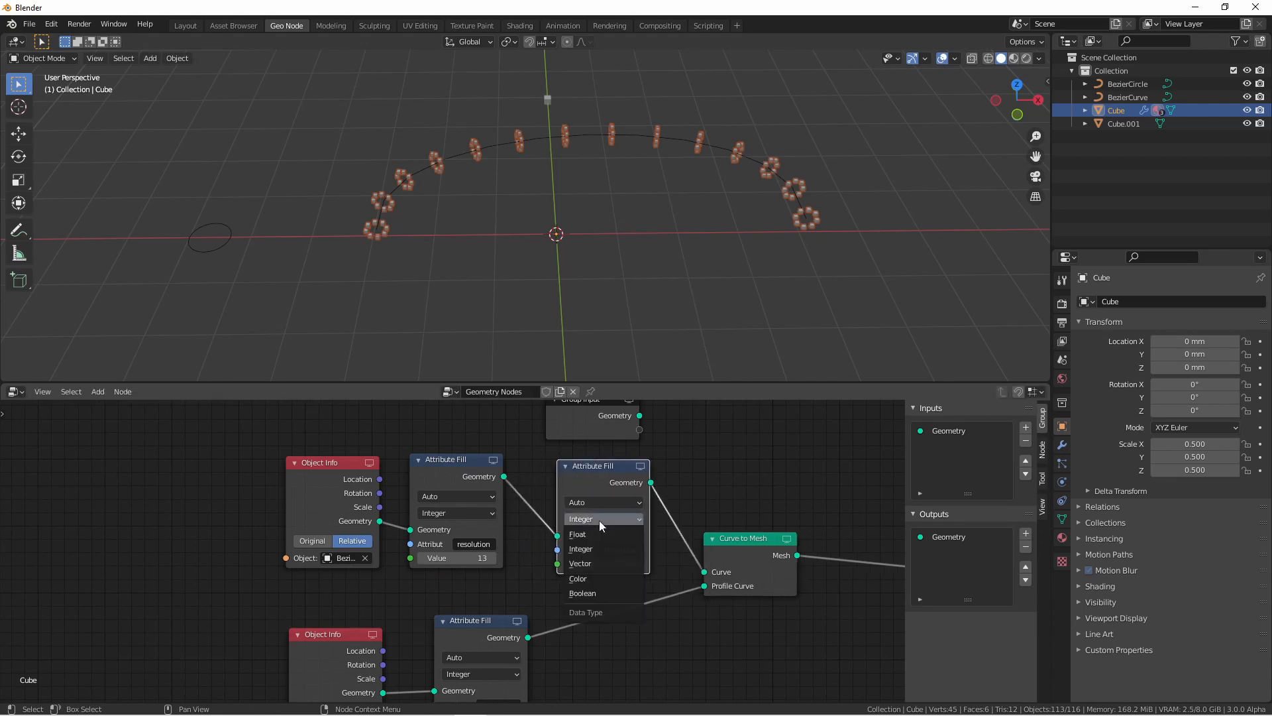
left_click(581, 593)
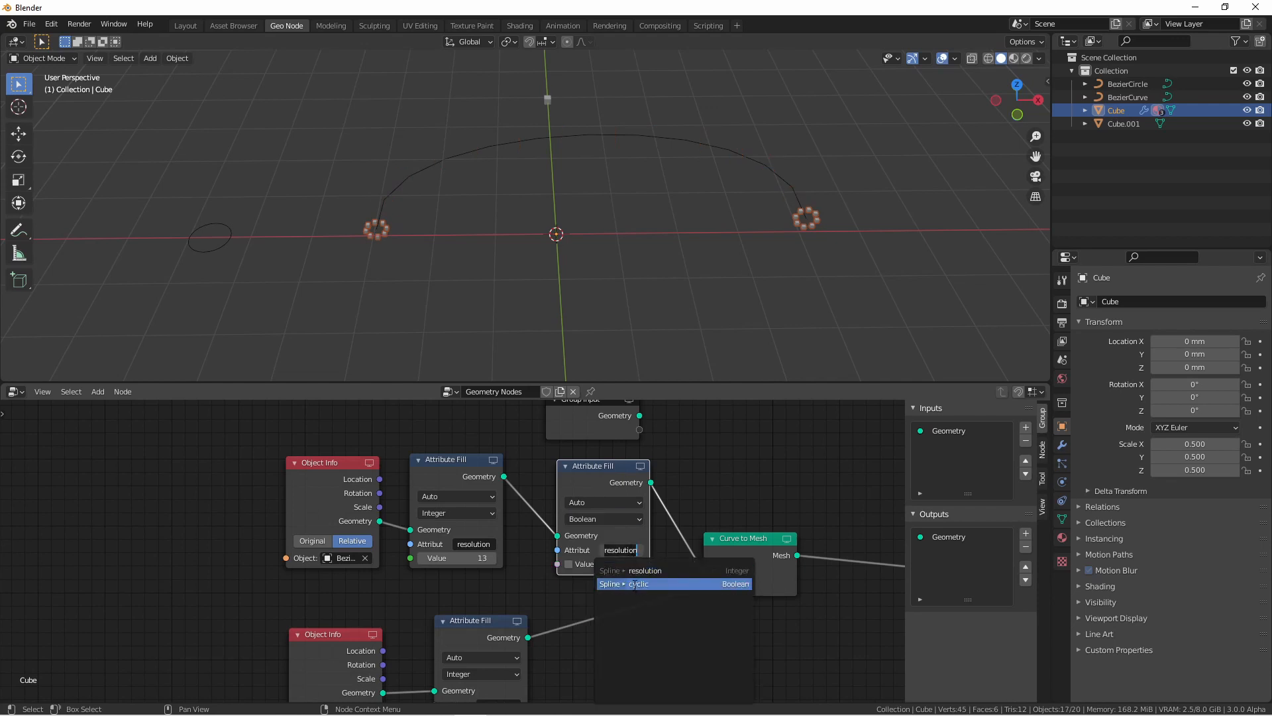
left_click(638, 583)
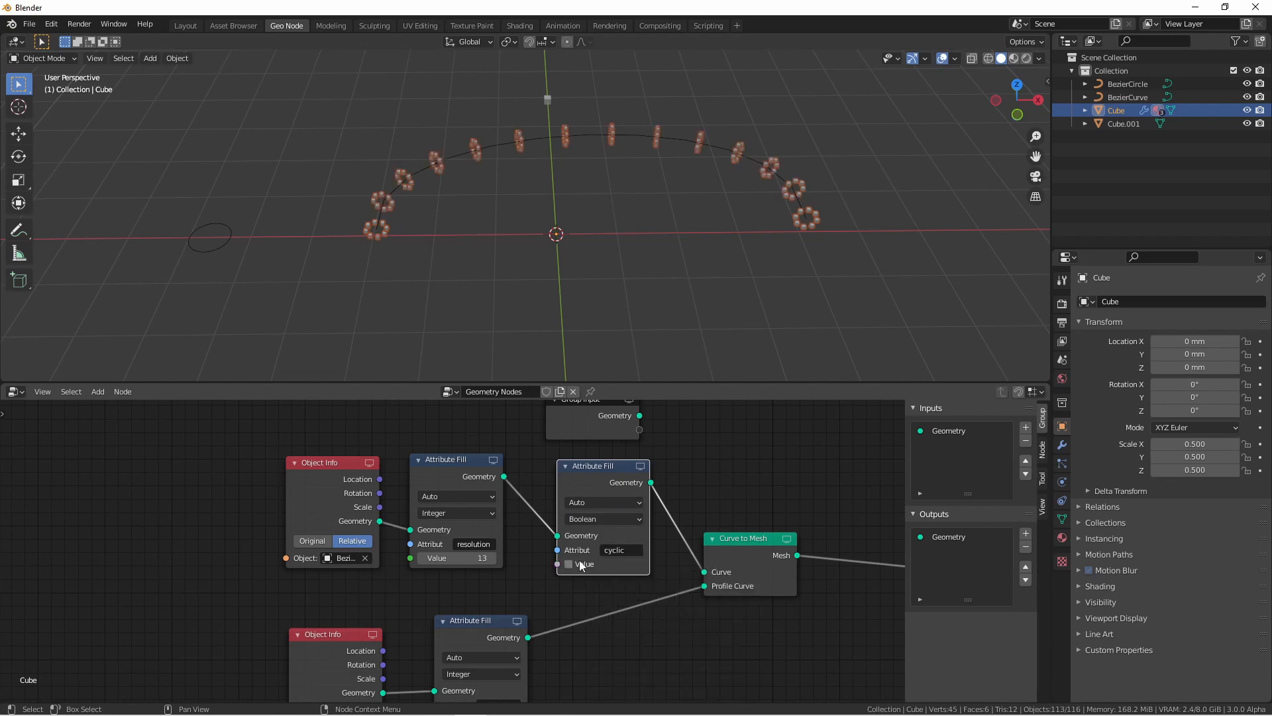
mouse_move(570, 565)
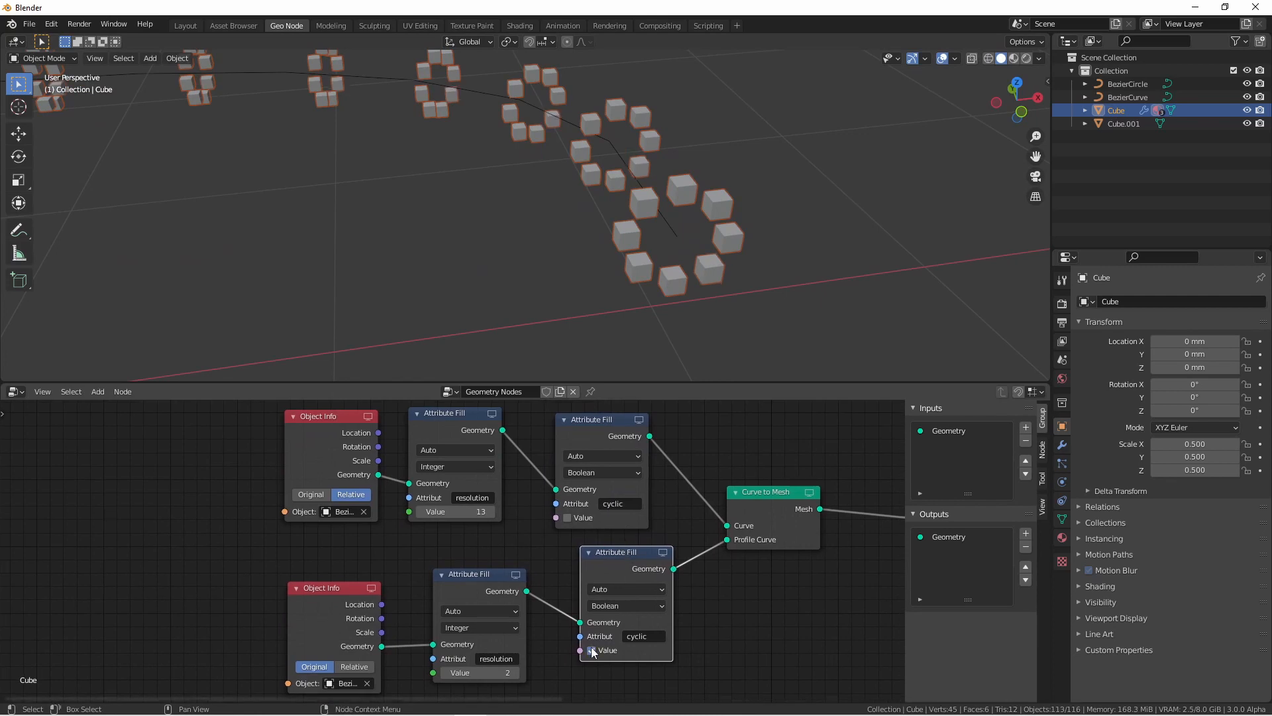
left_click(591, 649)
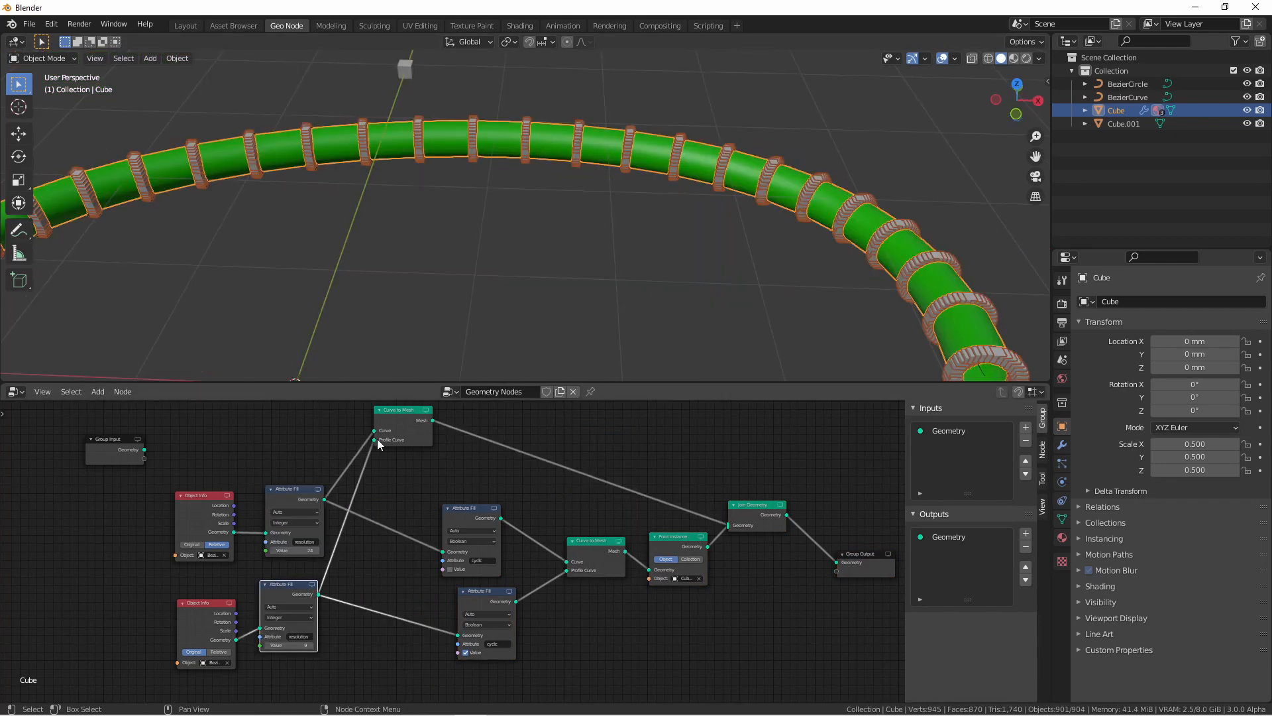
mouse_move(983, 413)
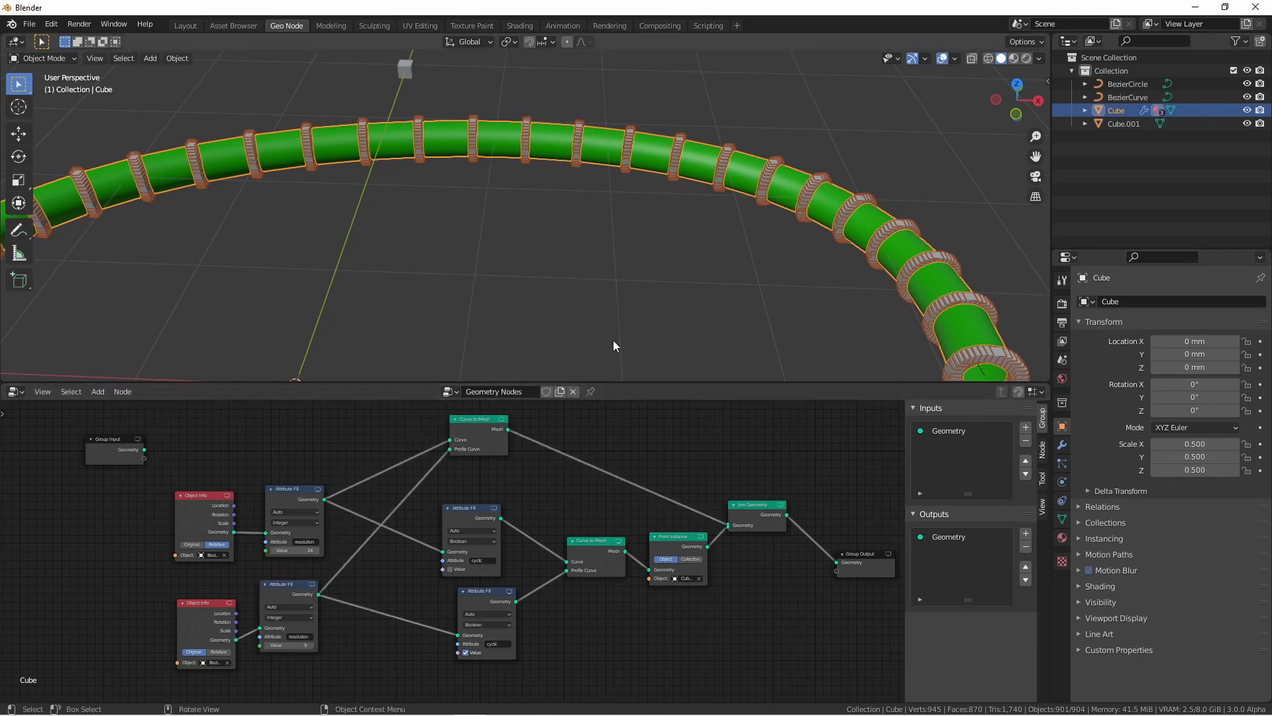
mouse_move(422, 153)
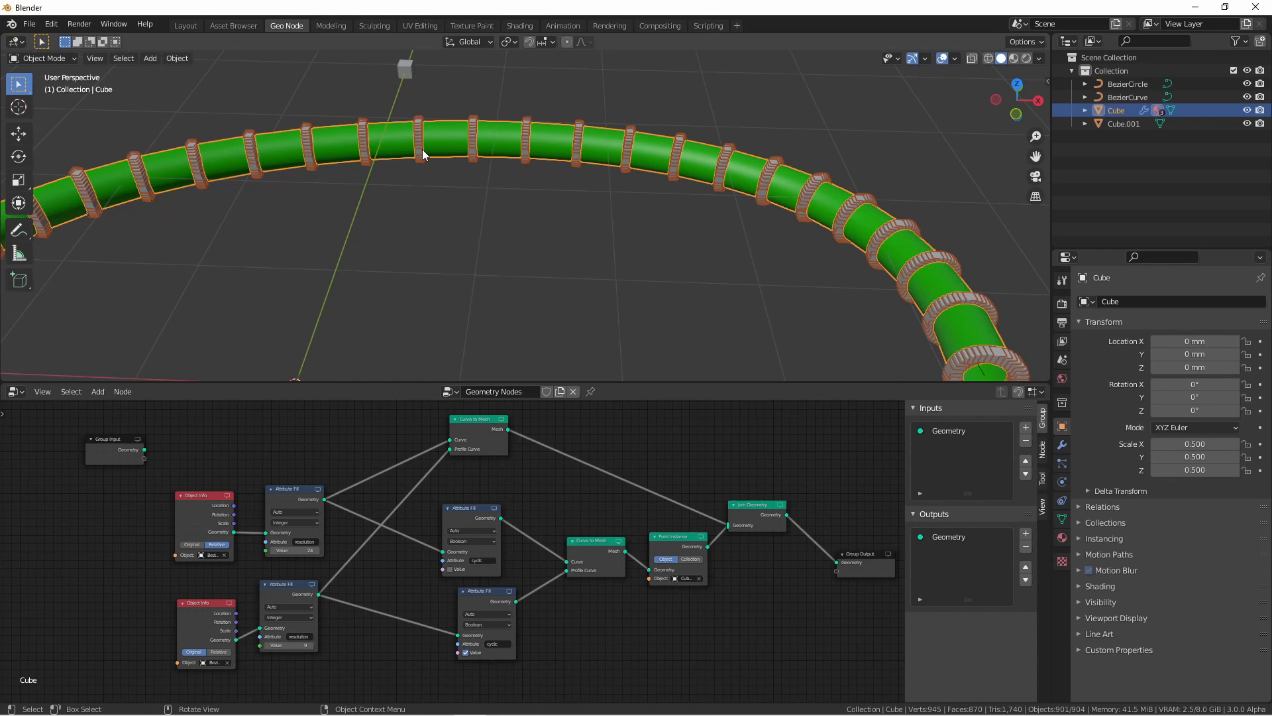
mouse_move(479, 417)
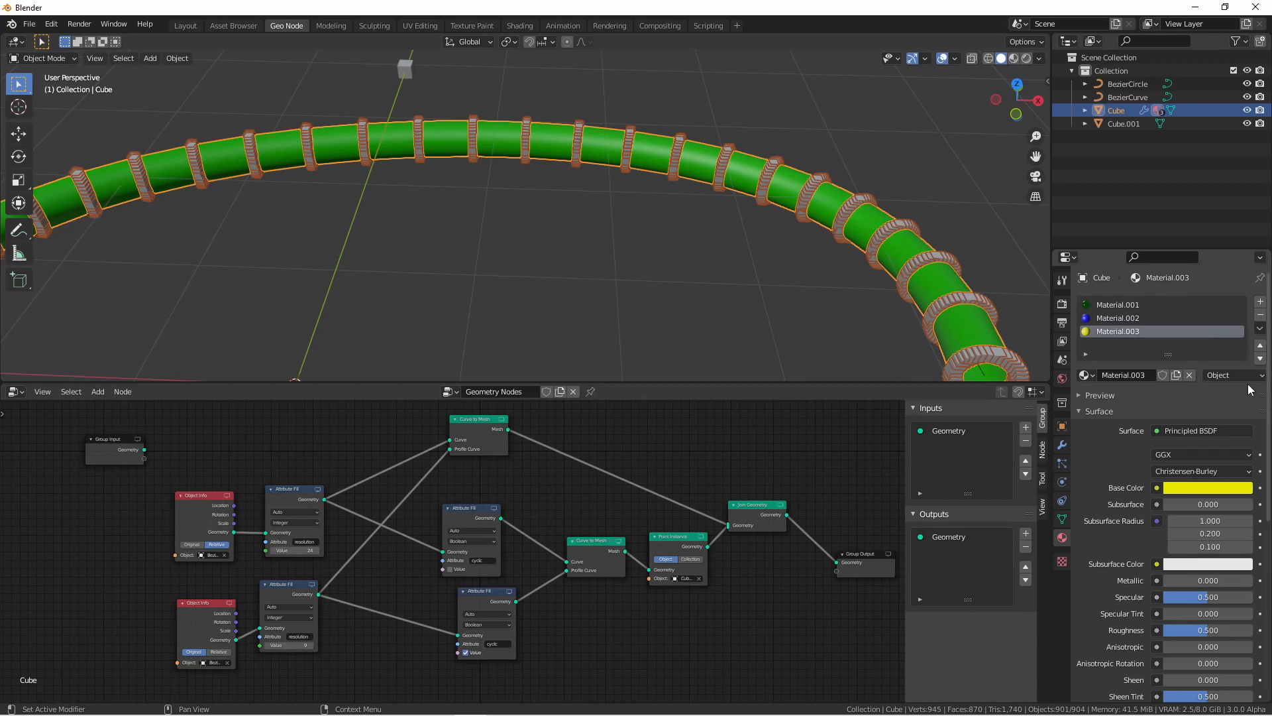
mouse_move(1234, 375)
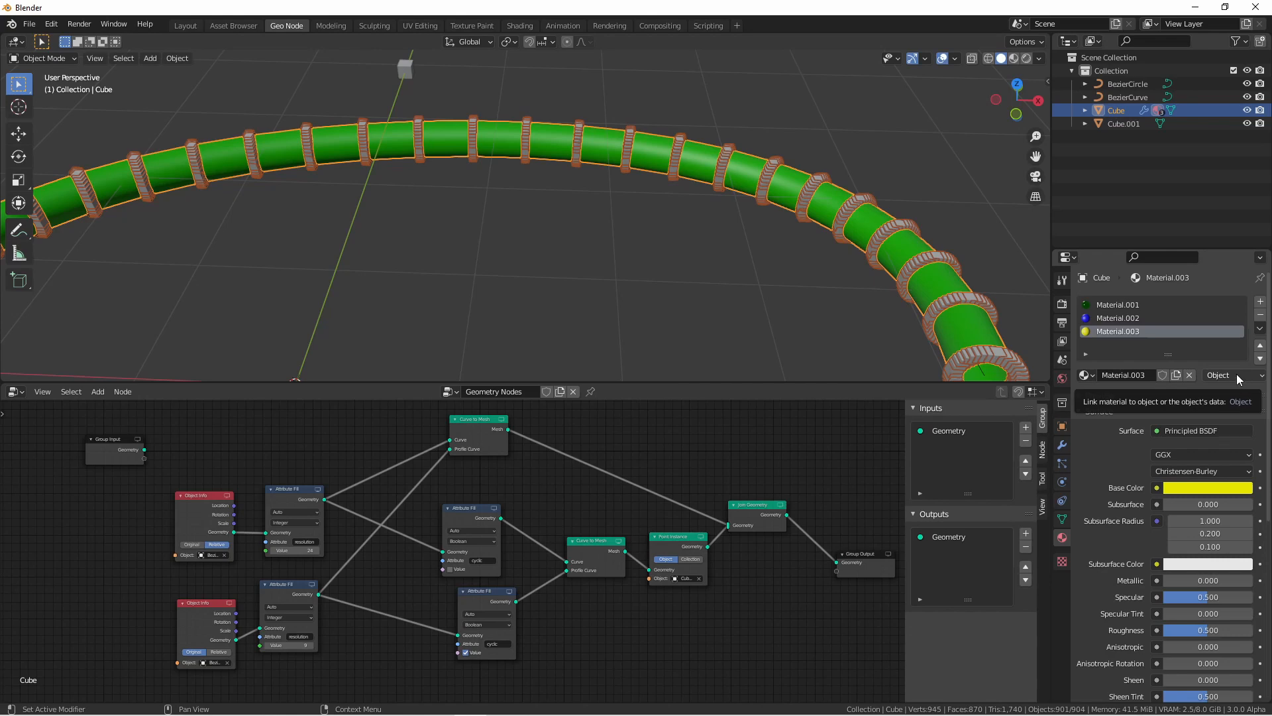
Show the Material Properties slots and select the green first material, Material.001.
left_click(1230, 375)
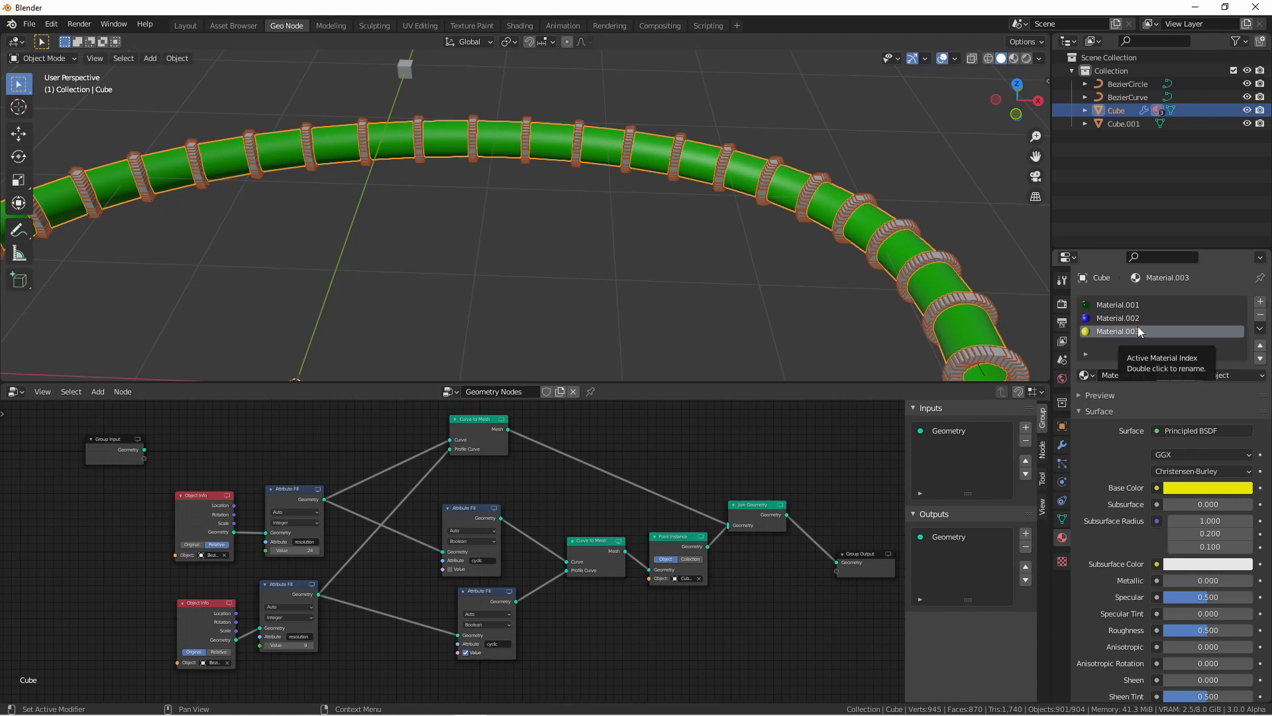
left_click(1119, 304)
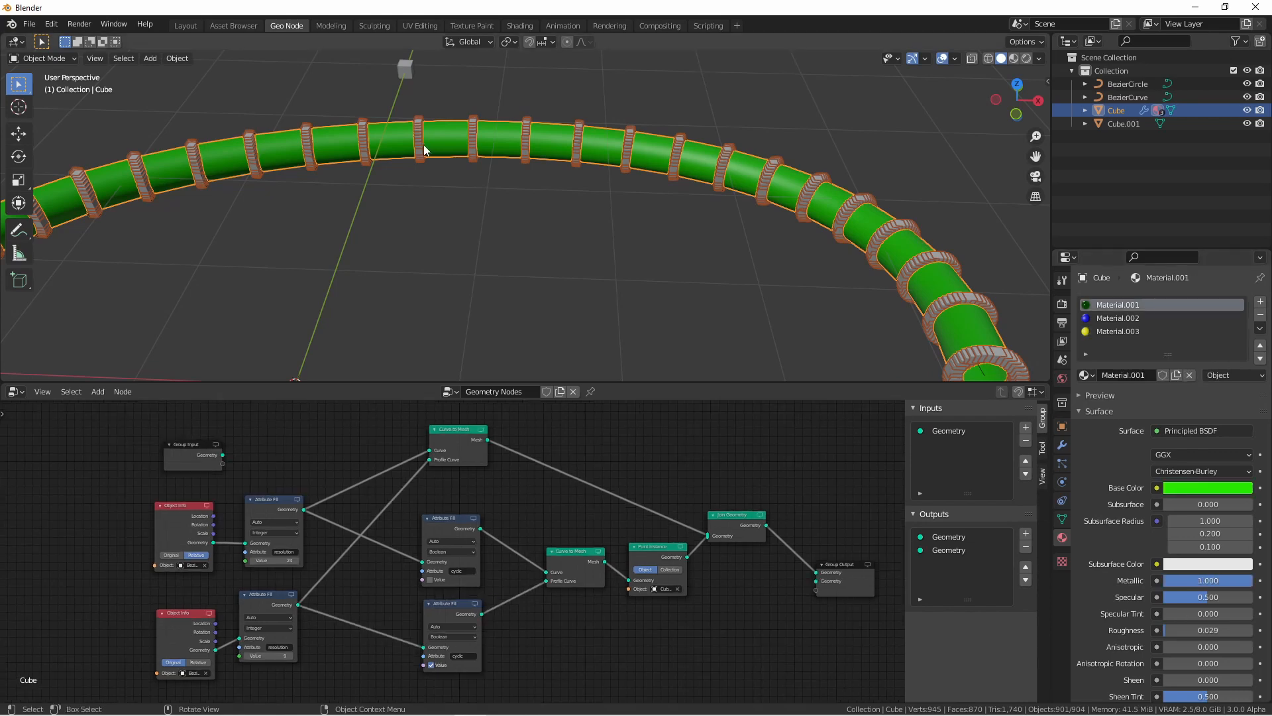
mouse_move(476, 430)
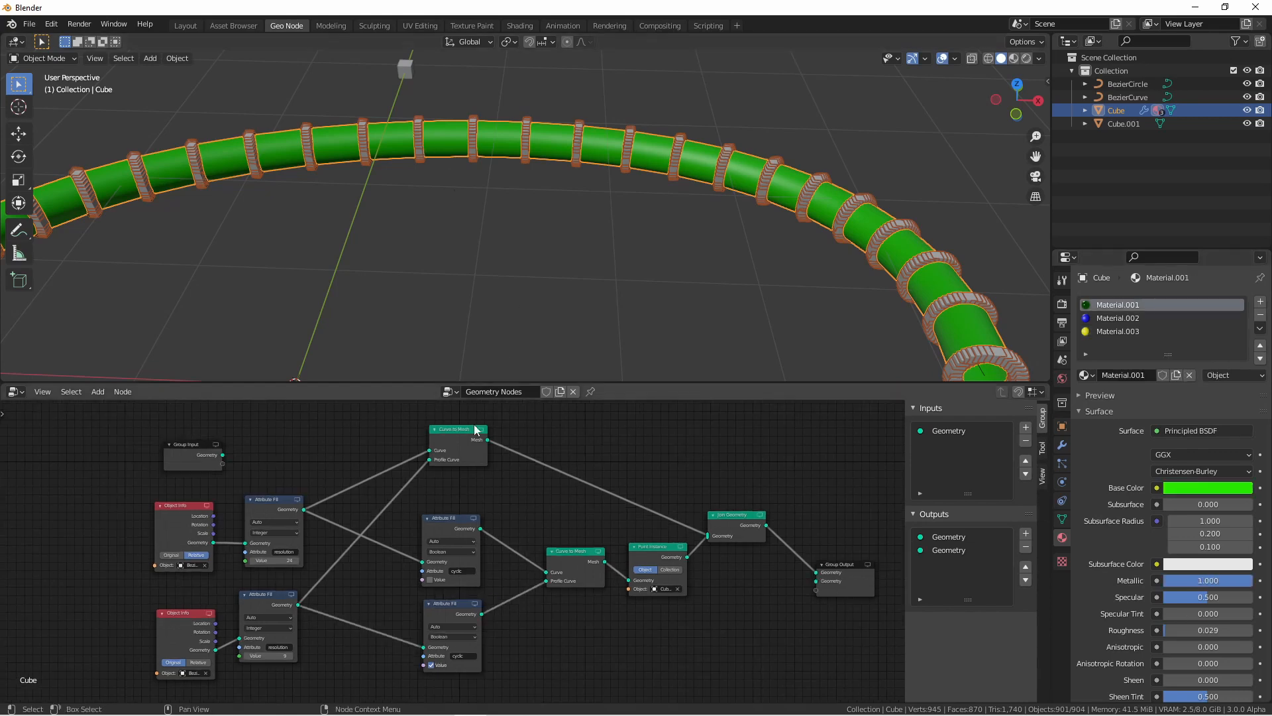
mouse_move(469, 485)
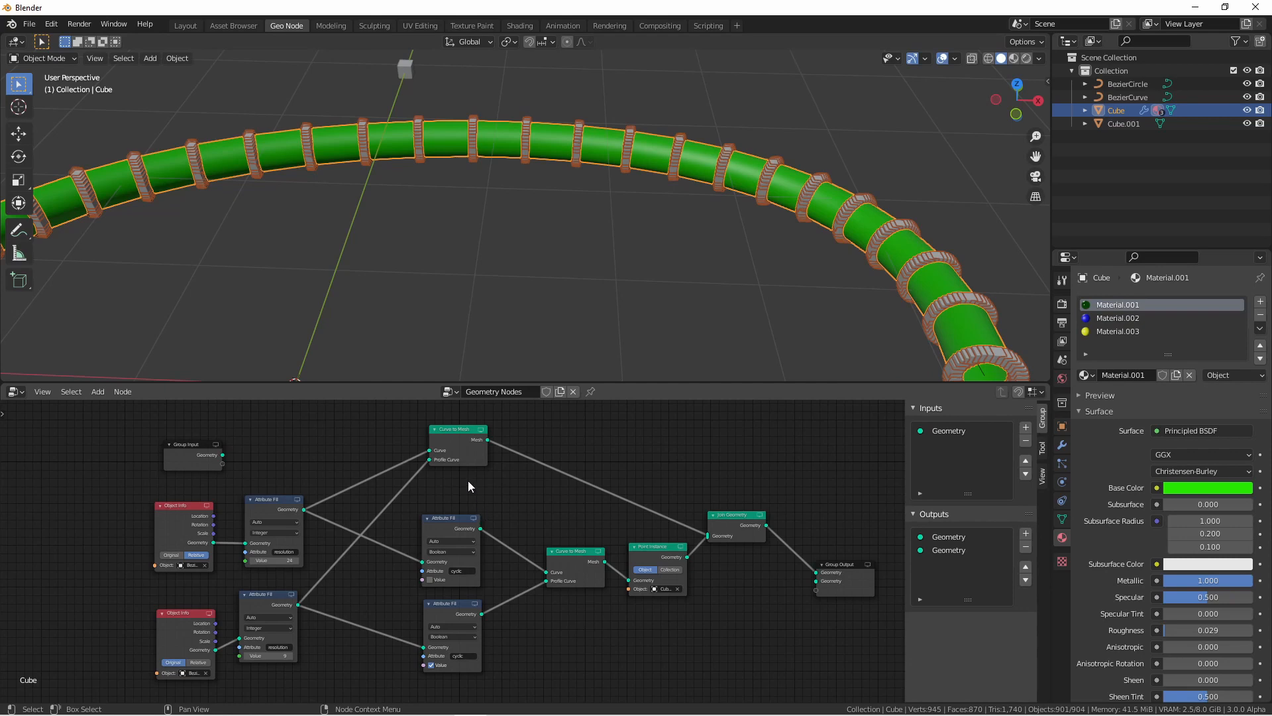
mouse_move(458, 528)
type("cyclic")
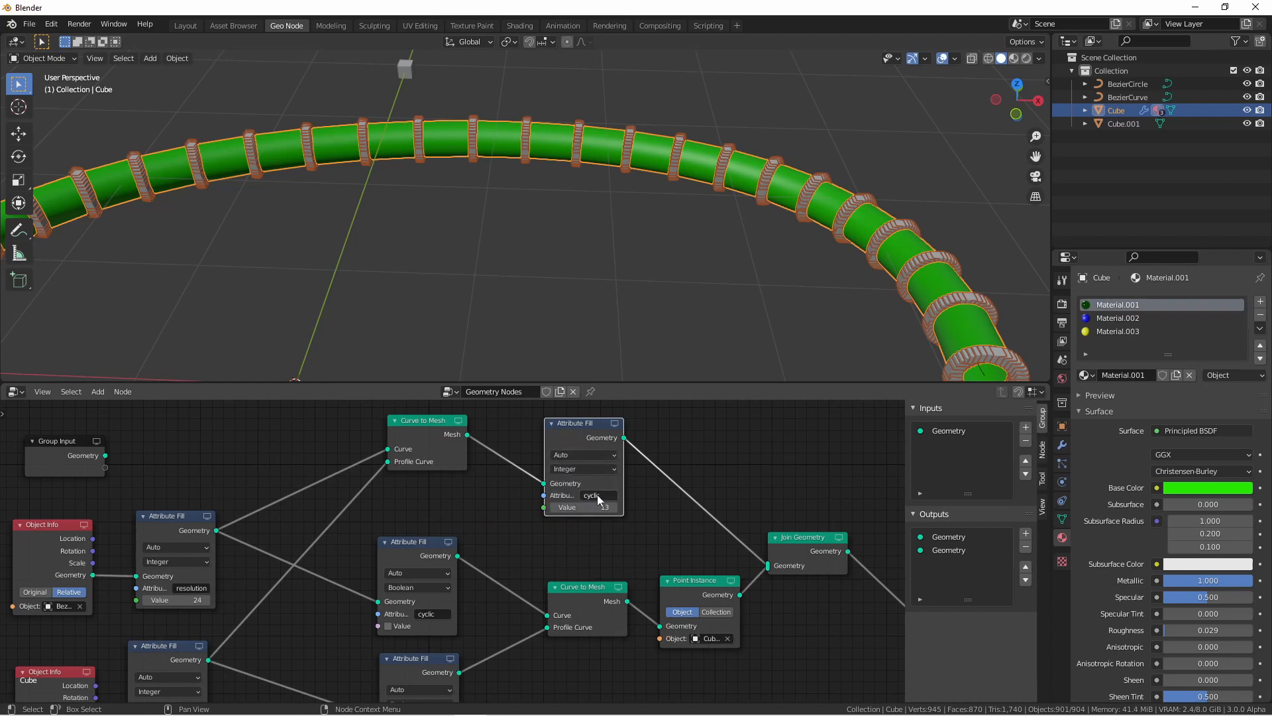
Target the new Attribute Fill at the material_index attribute from the name list.
left_click(592, 495)
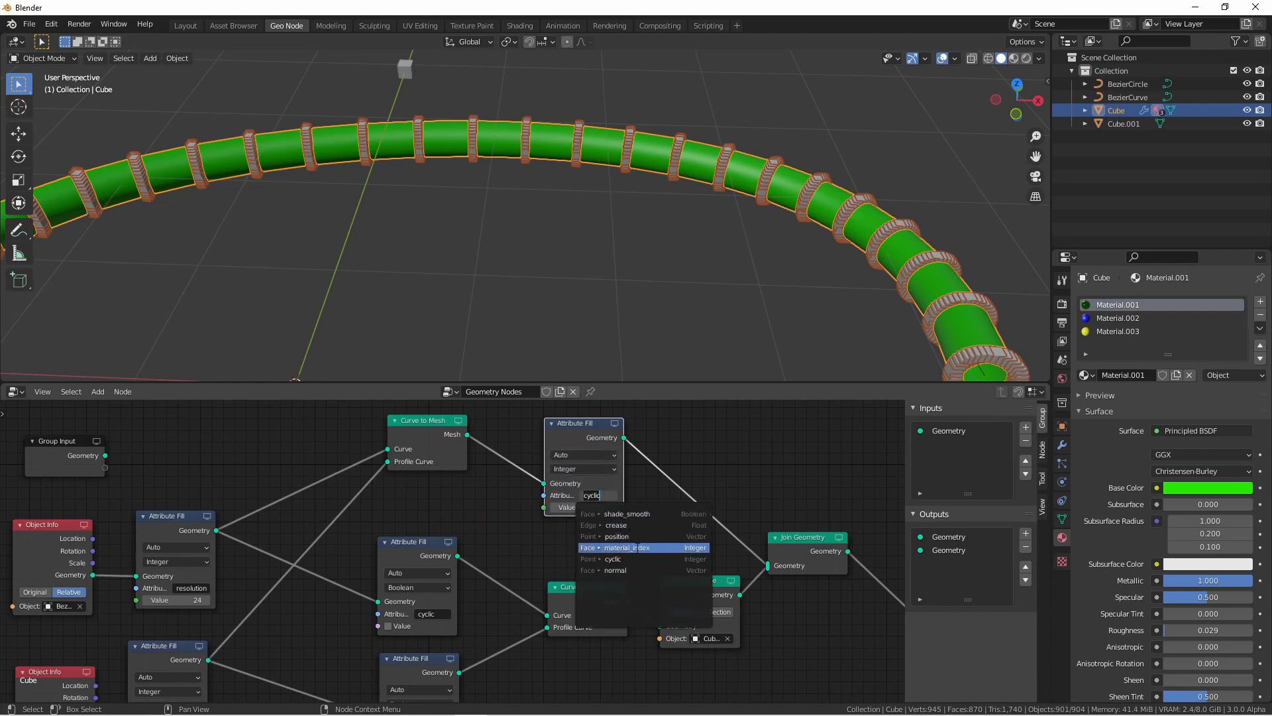
left_click(625, 548)
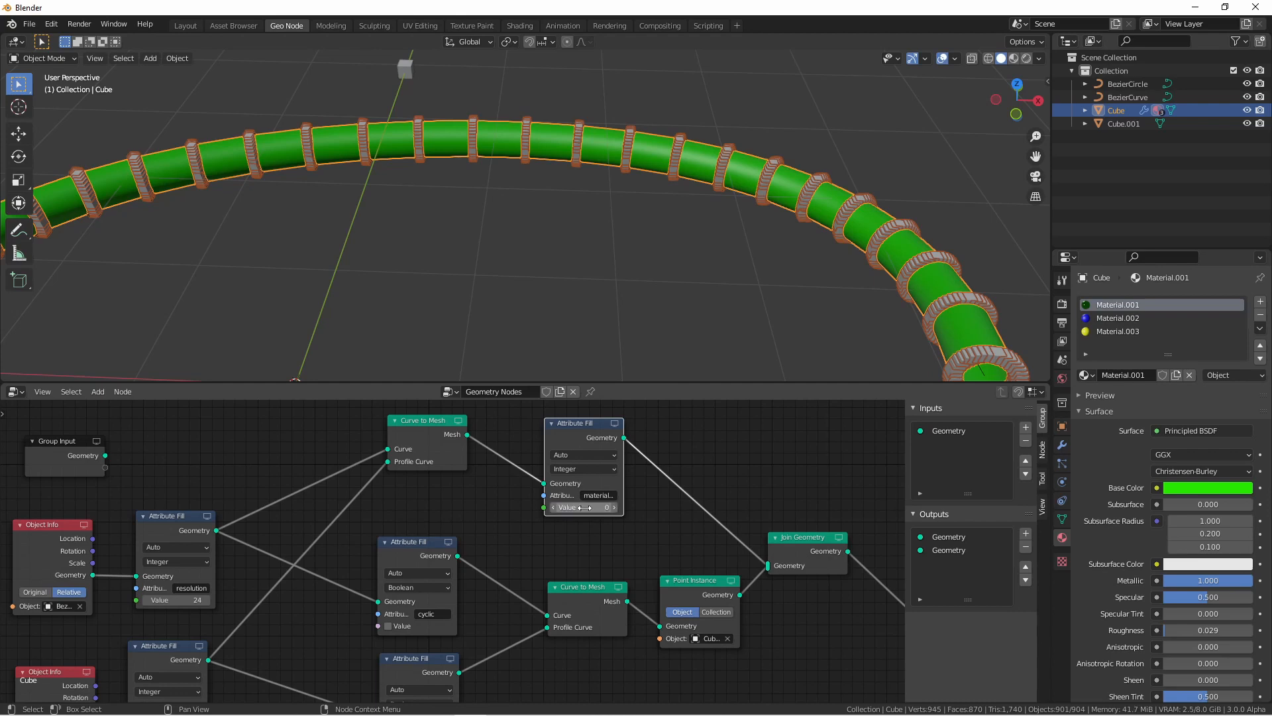
mouse_move(584, 507)
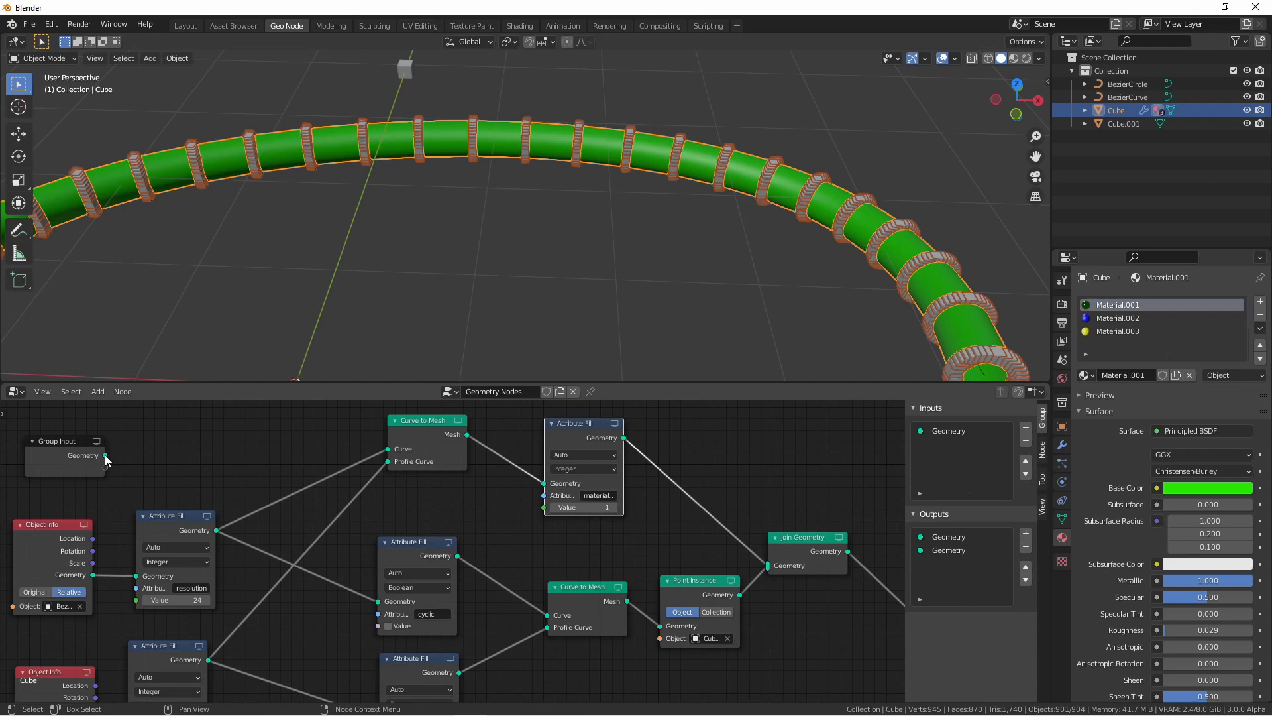
Link Group Input Geometry into Join Geometry so the original cube joins the blue tube.
left_click_drag(104, 454, 754, 551)
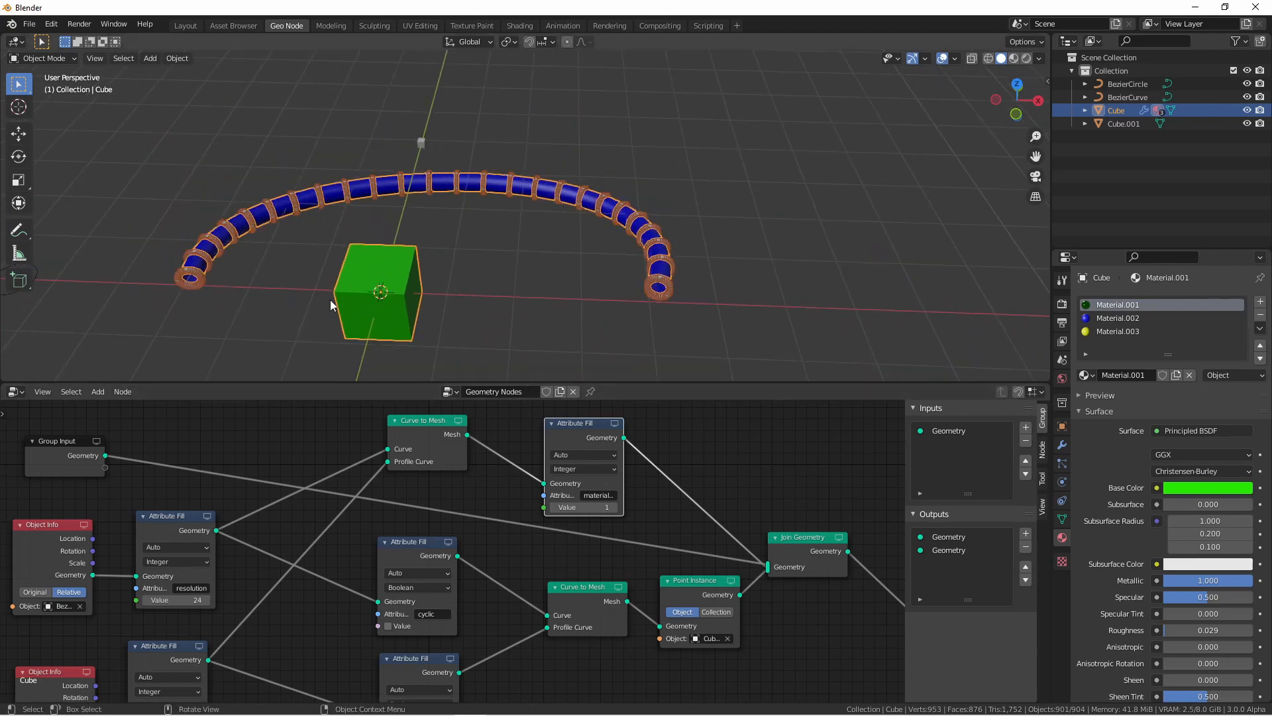
mouse_move(375, 305)
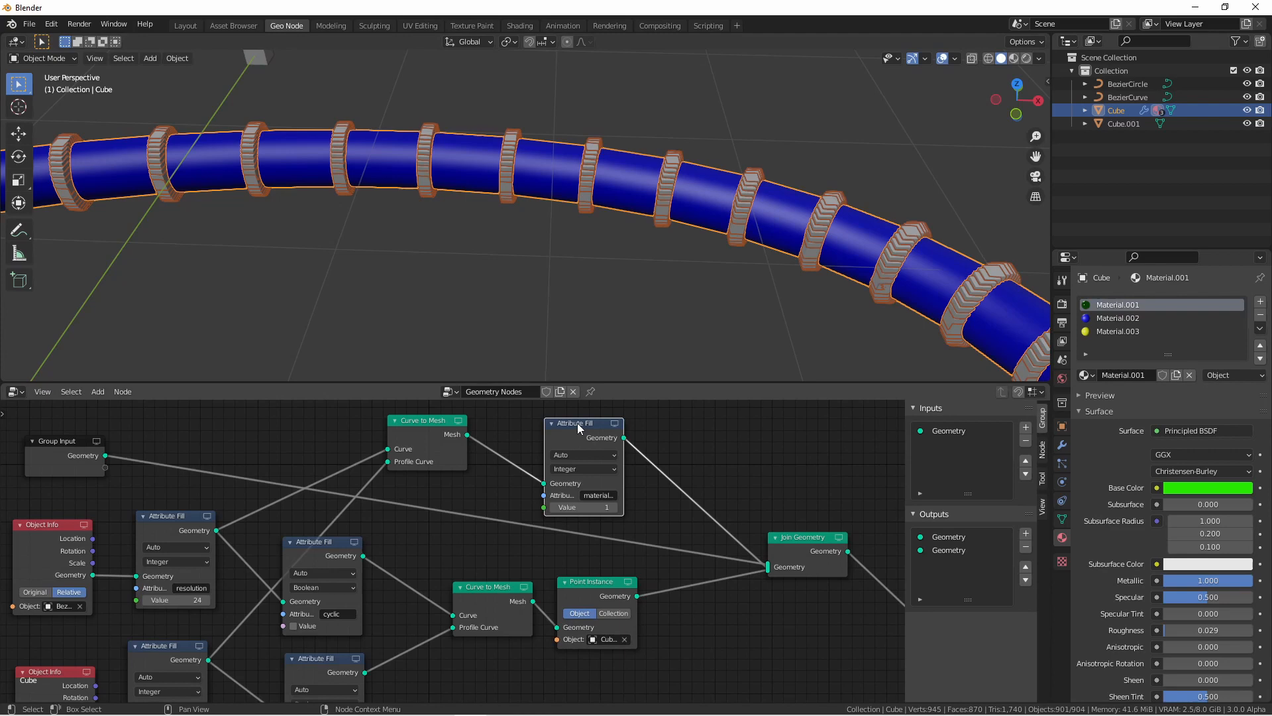
Duplicate the material_index Attribute Fill after Point Instance and set its Value to 2, turning rings yellow.
left_click_drag(577, 423, 693, 589)
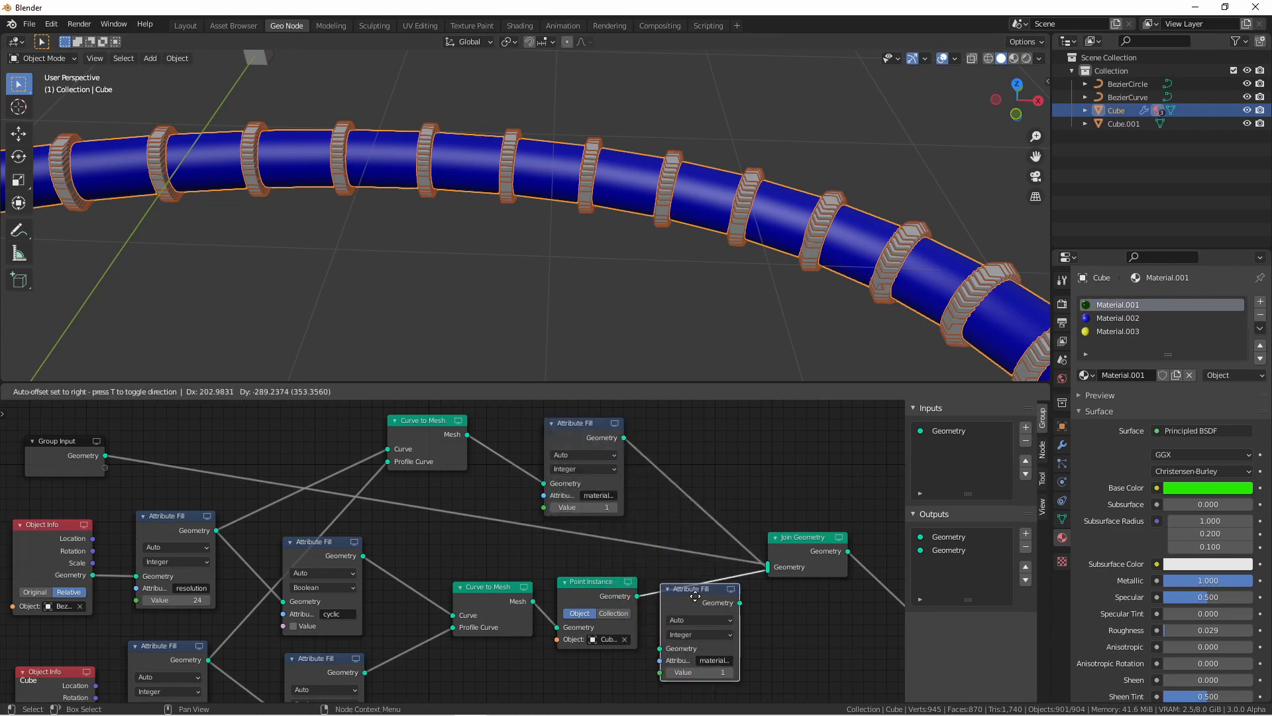
left_click_drag(689, 588, 700, 584)
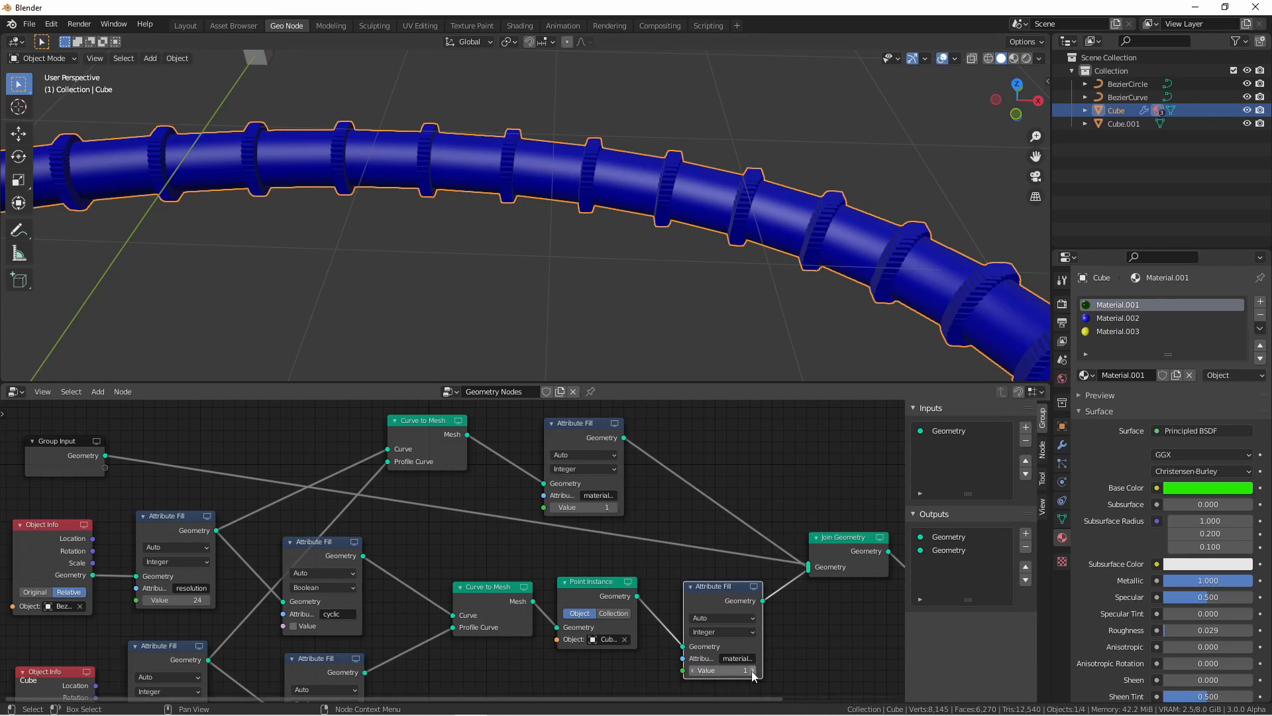
left_click(721, 670)
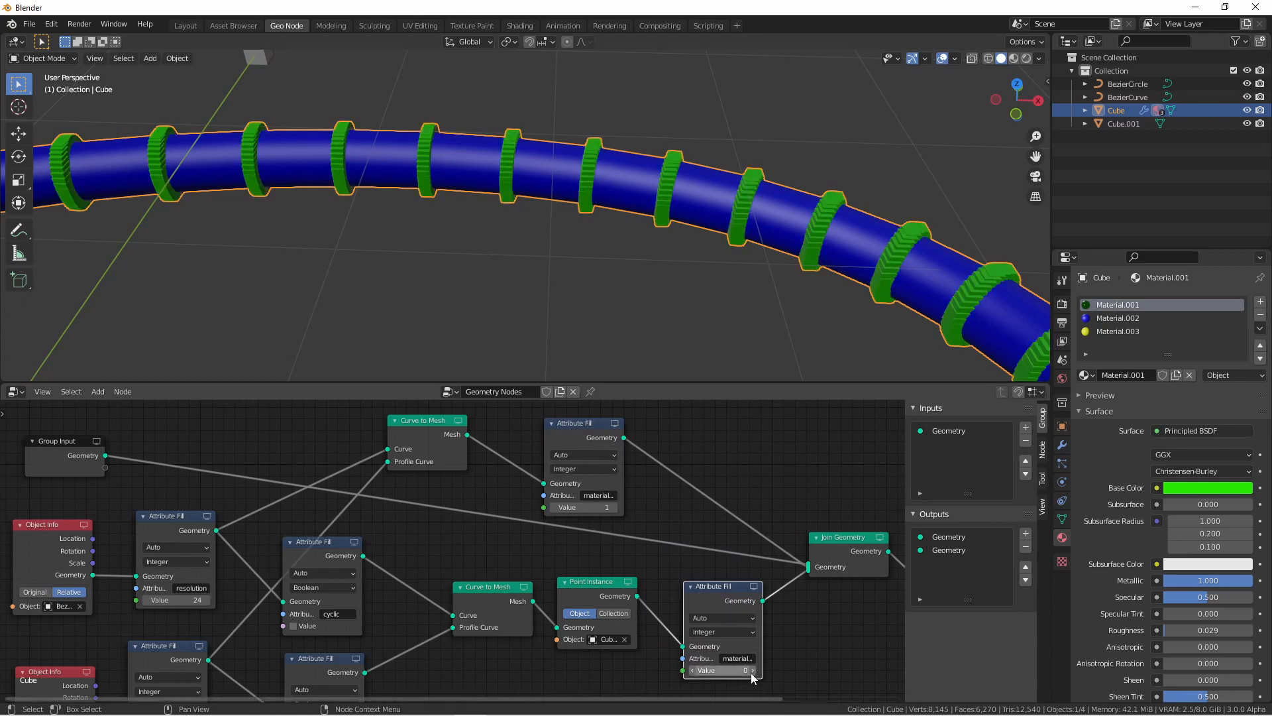
left_click(721, 671)
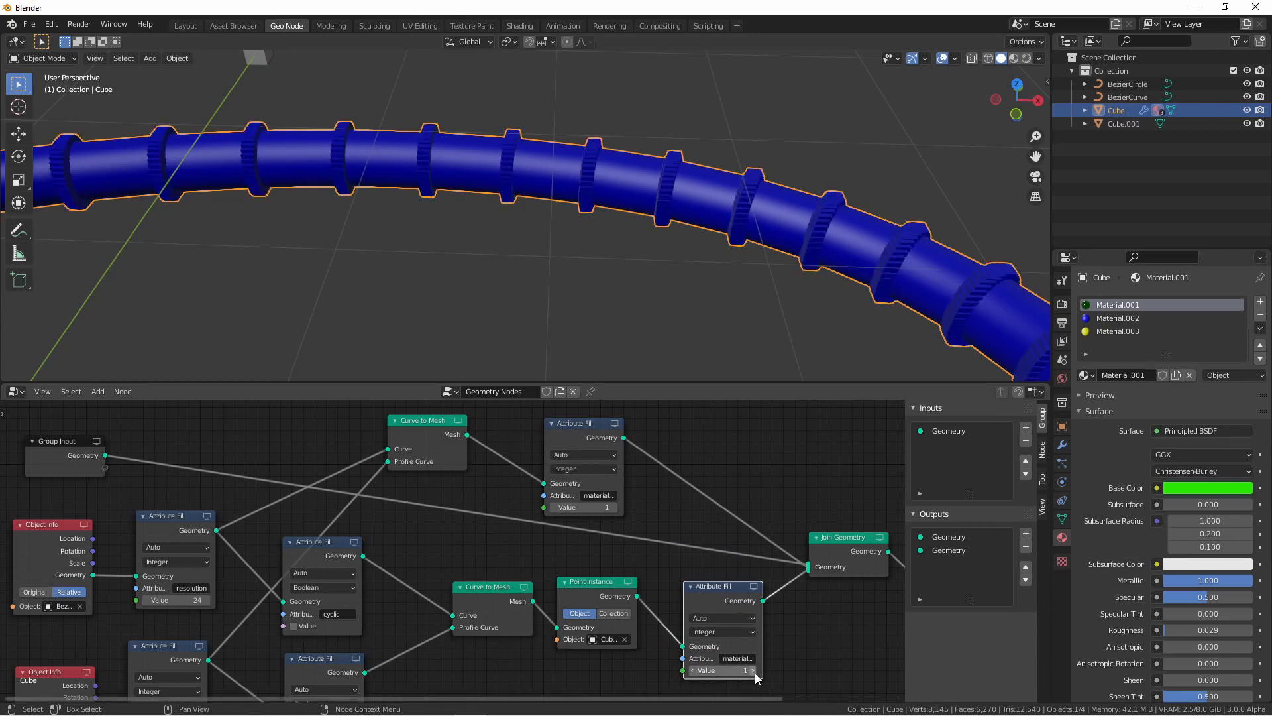
left_click(722, 669)
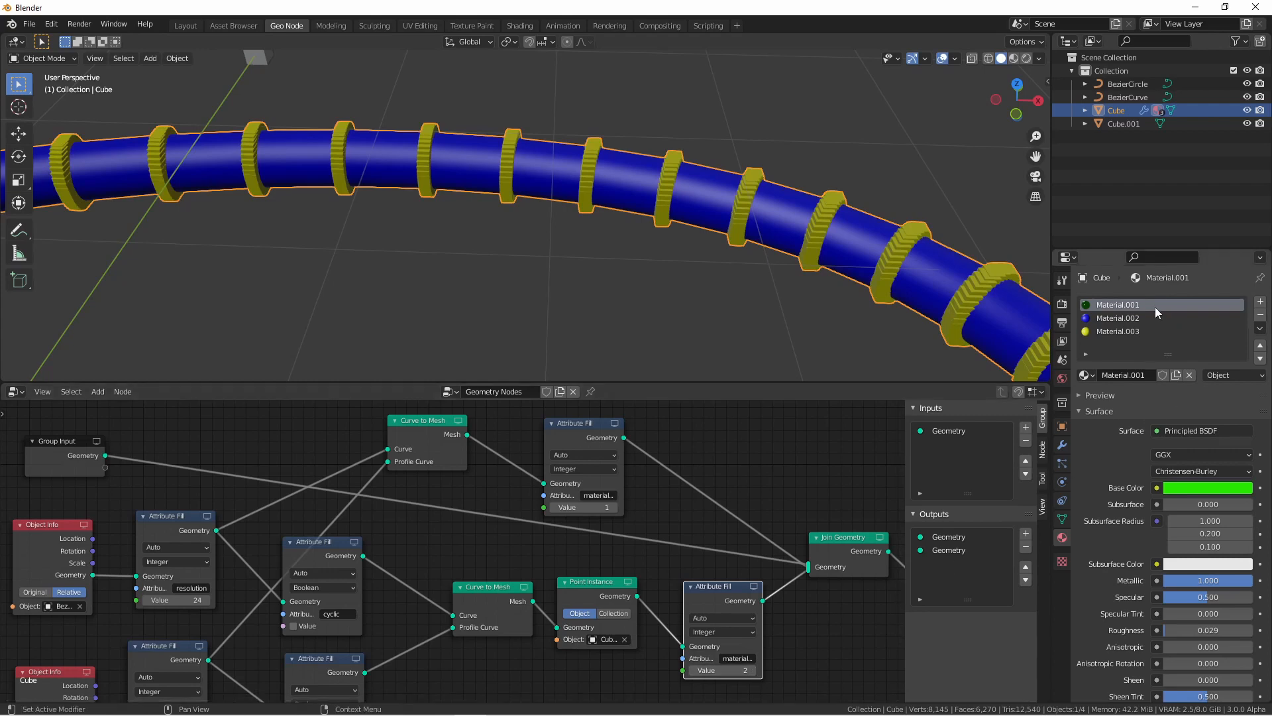
mouse_move(1147, 321)
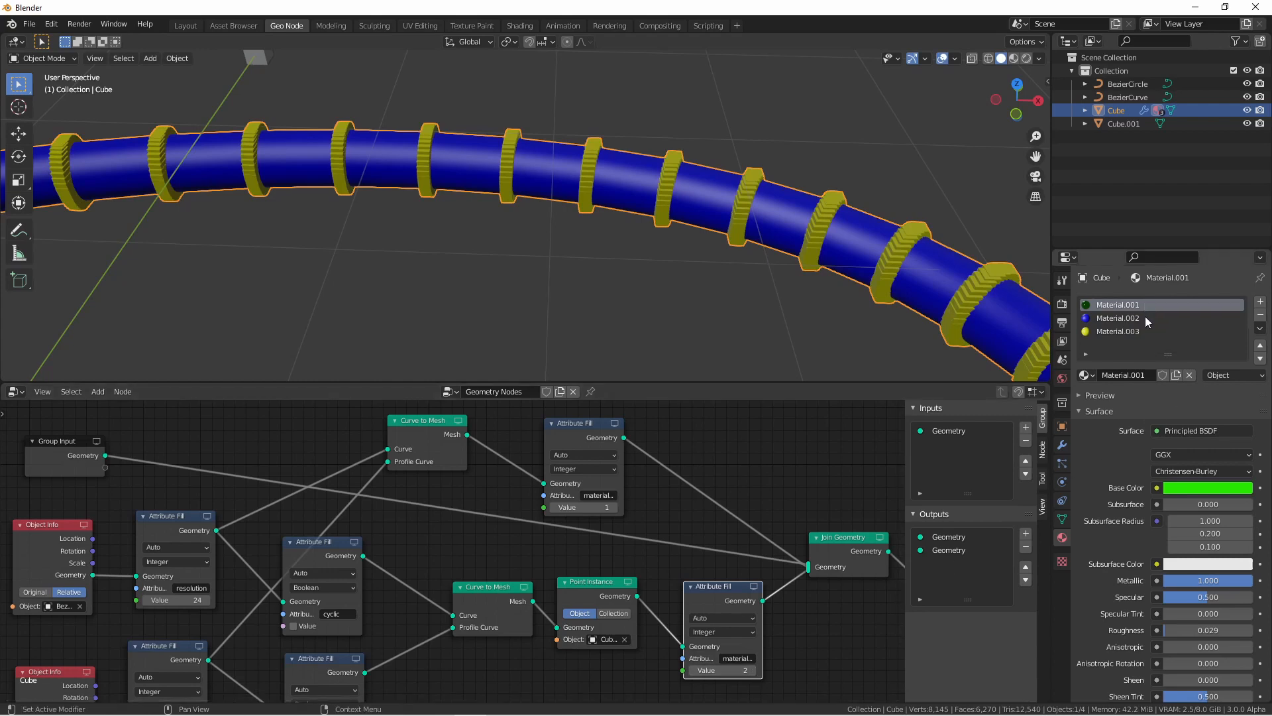
mouse_move(1146, 338)
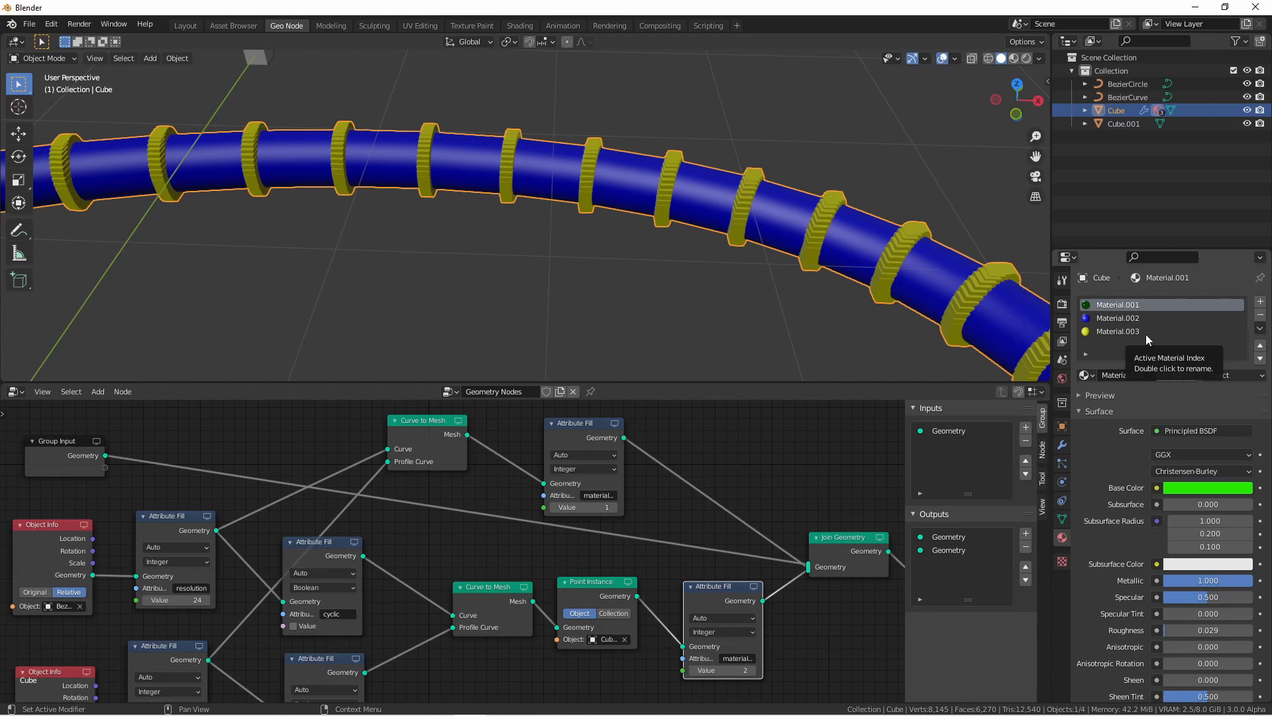